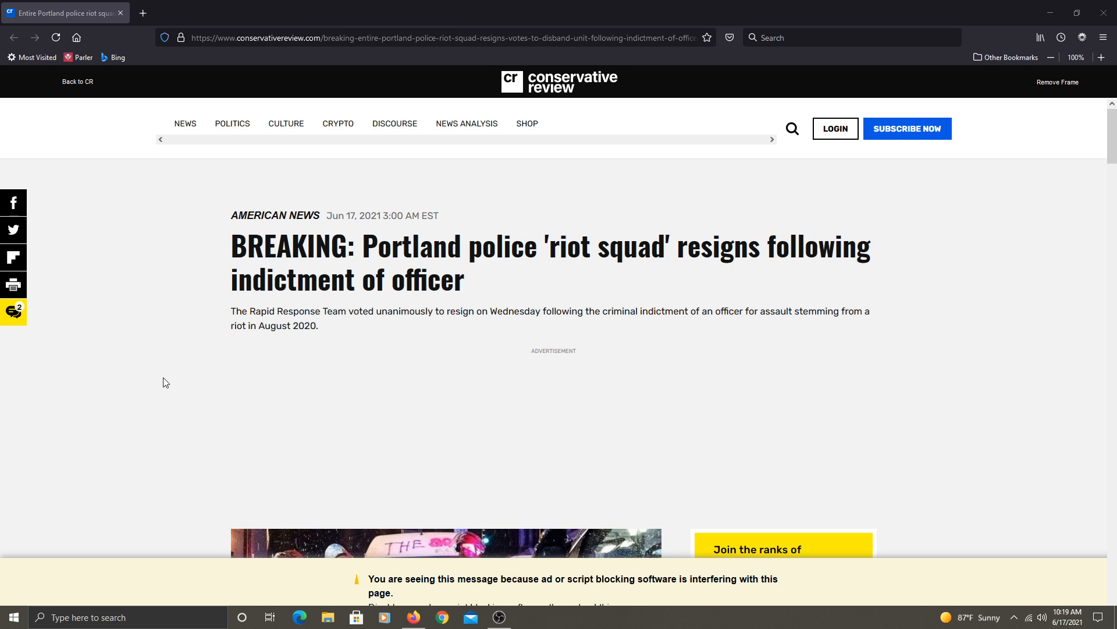
pyautogui.moveTo(323, 340)
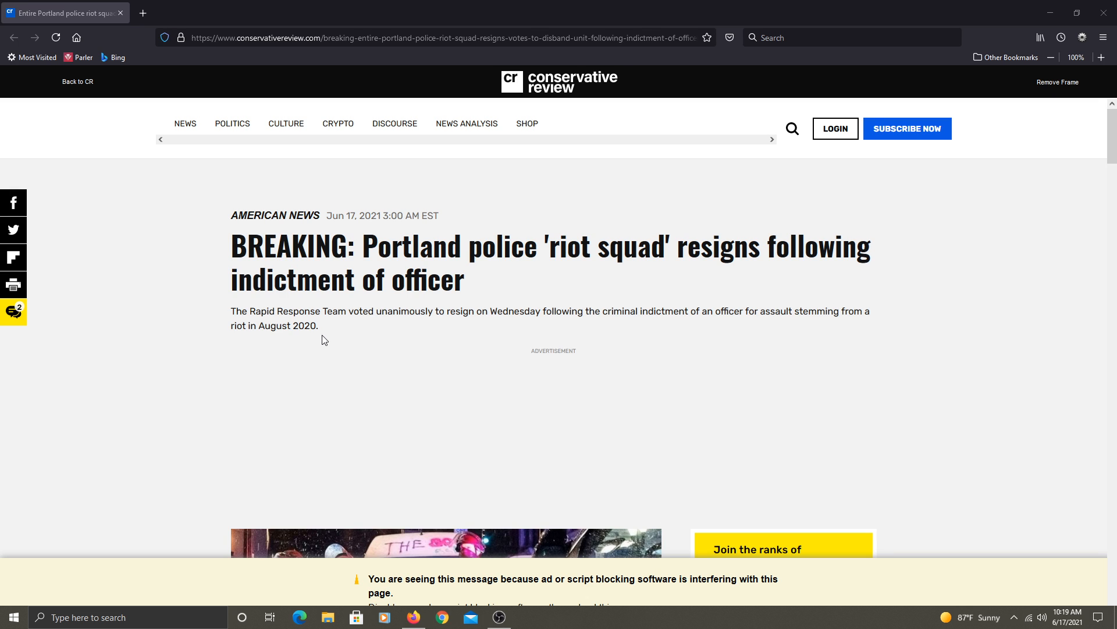
pyautogui.moveTo(347, 250)
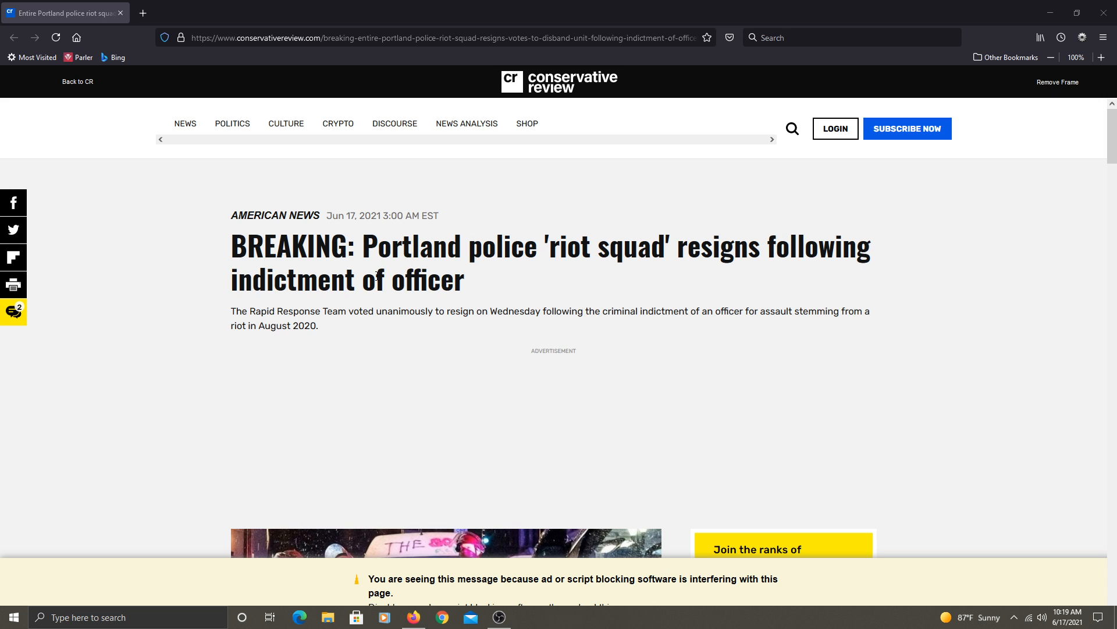
pyautogui.moveTo(424, 258)
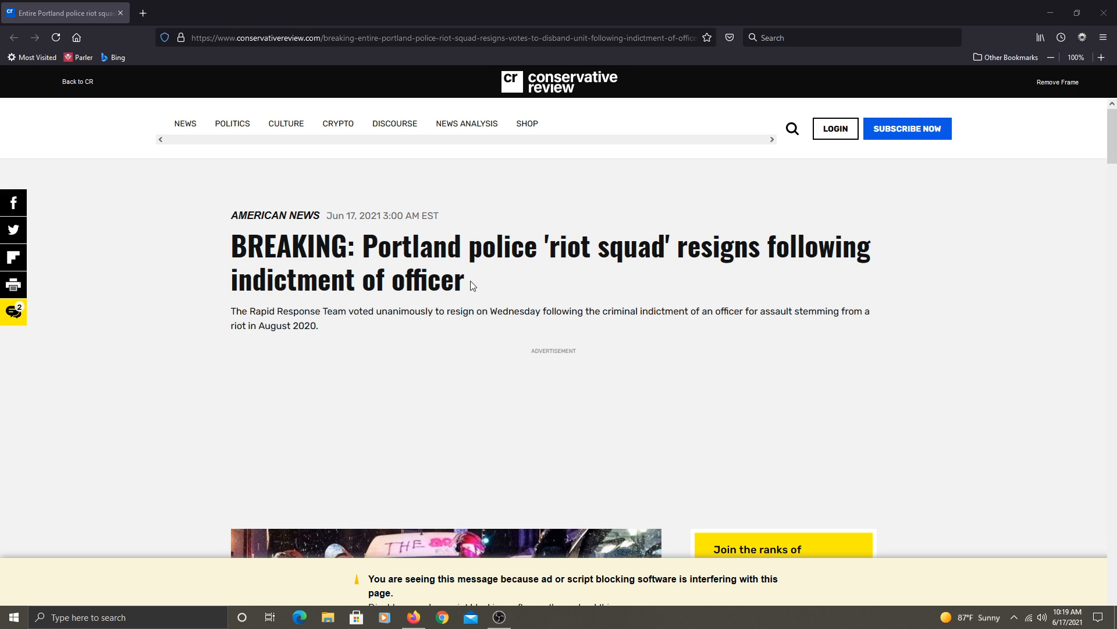
pyautogui.moveTo(270, 305)
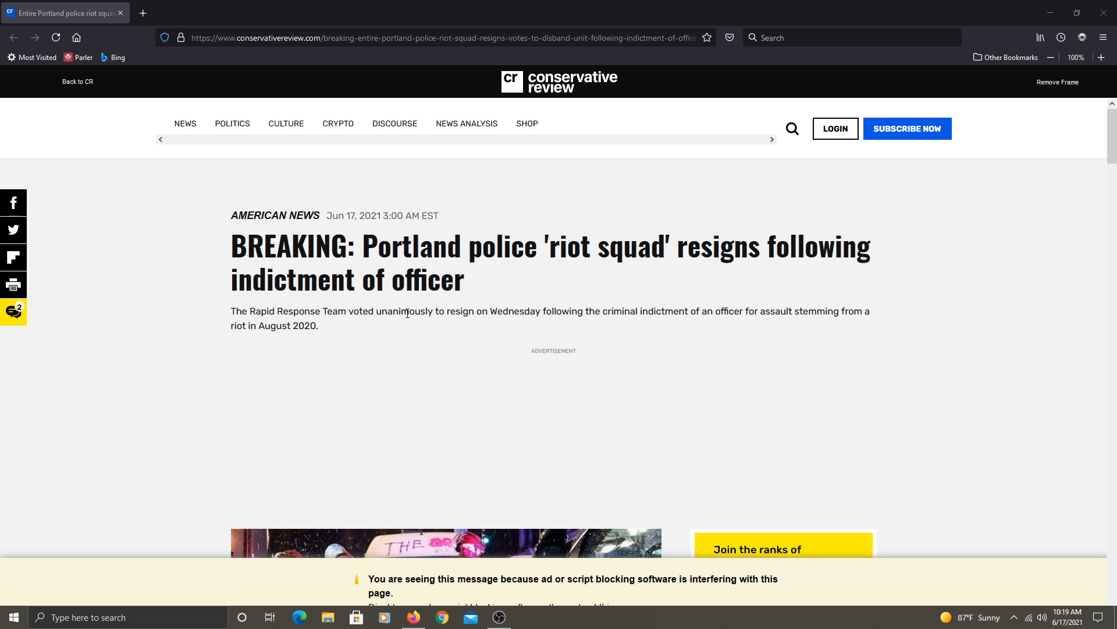
pyautogui.moveTo(658, 310)
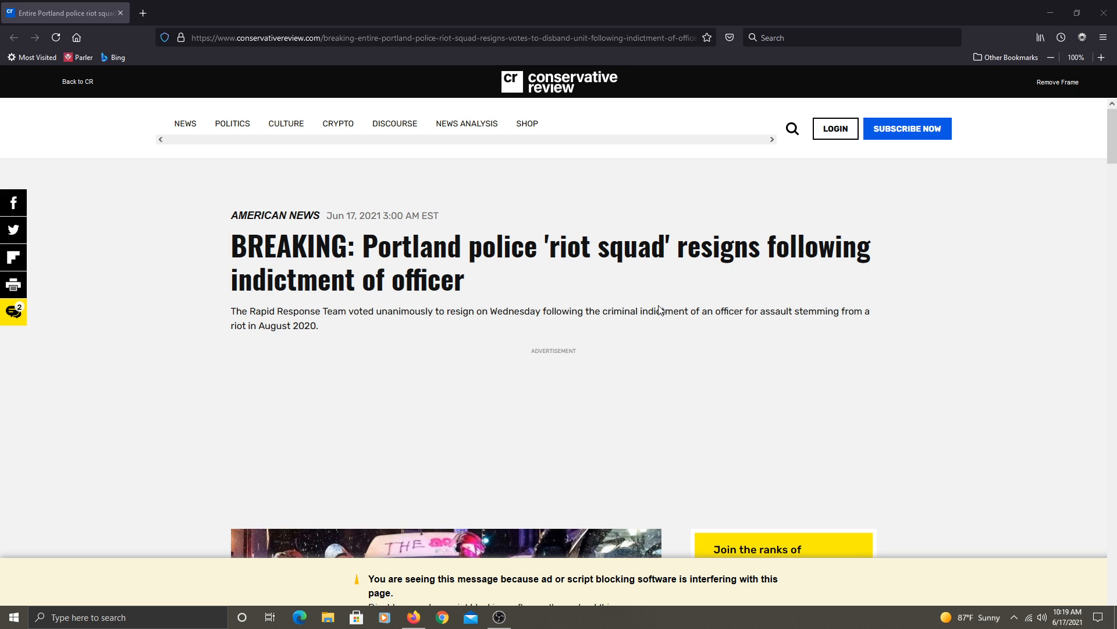
pyautogui.moveTo(686, 311)
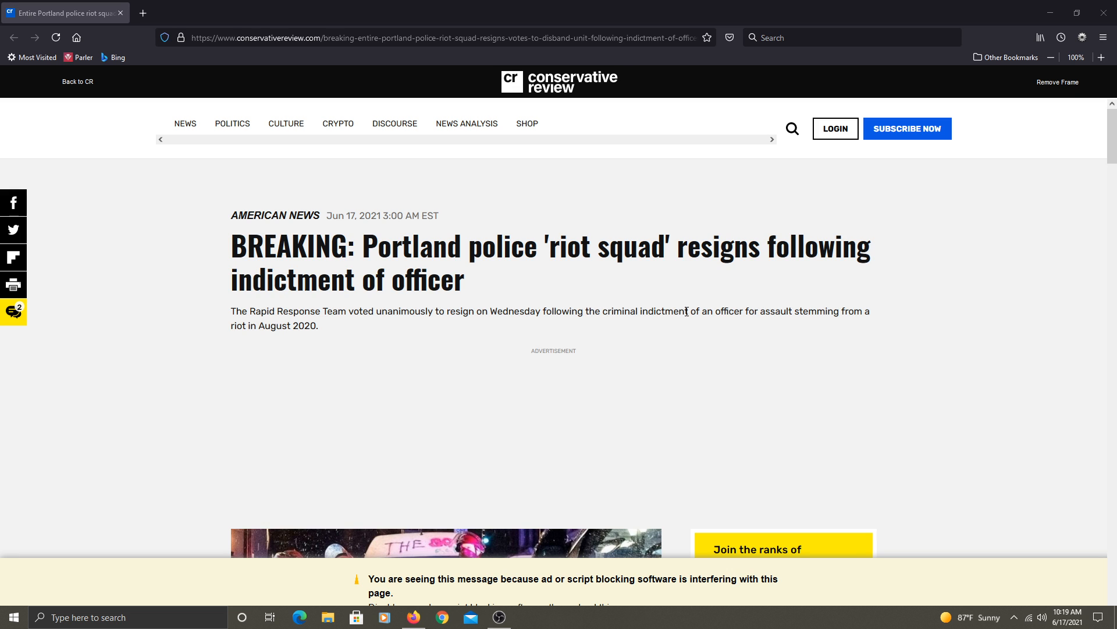
pyautogui.moveTo(299, 322)
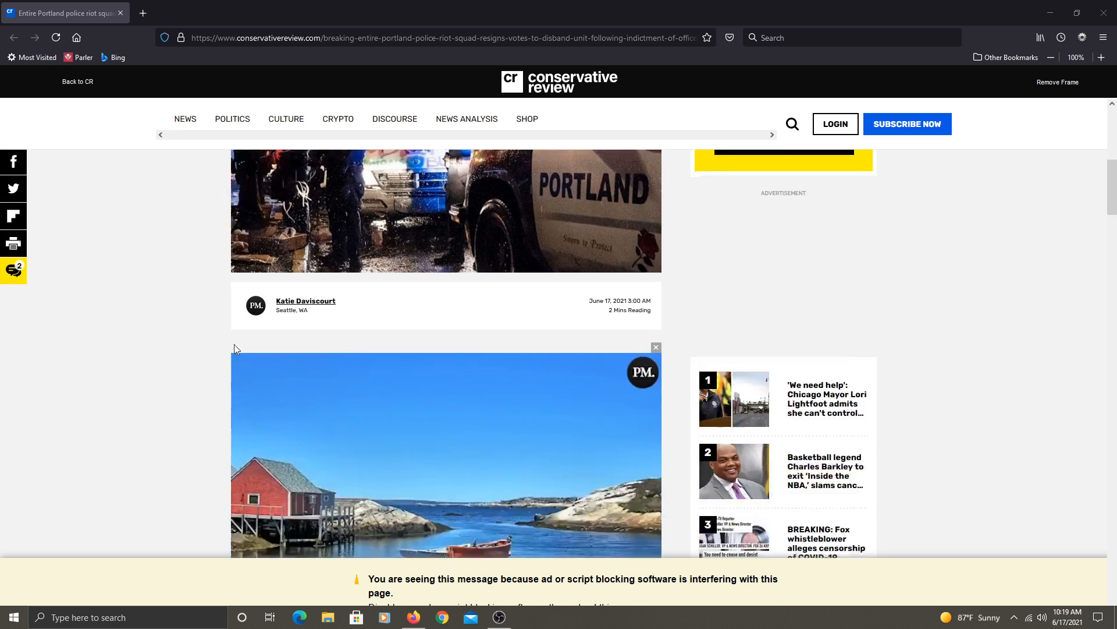
# Scroll to the opening paragraph on the Rapid Response Team's unanimous resignation
pyautogui.scroll(-3)
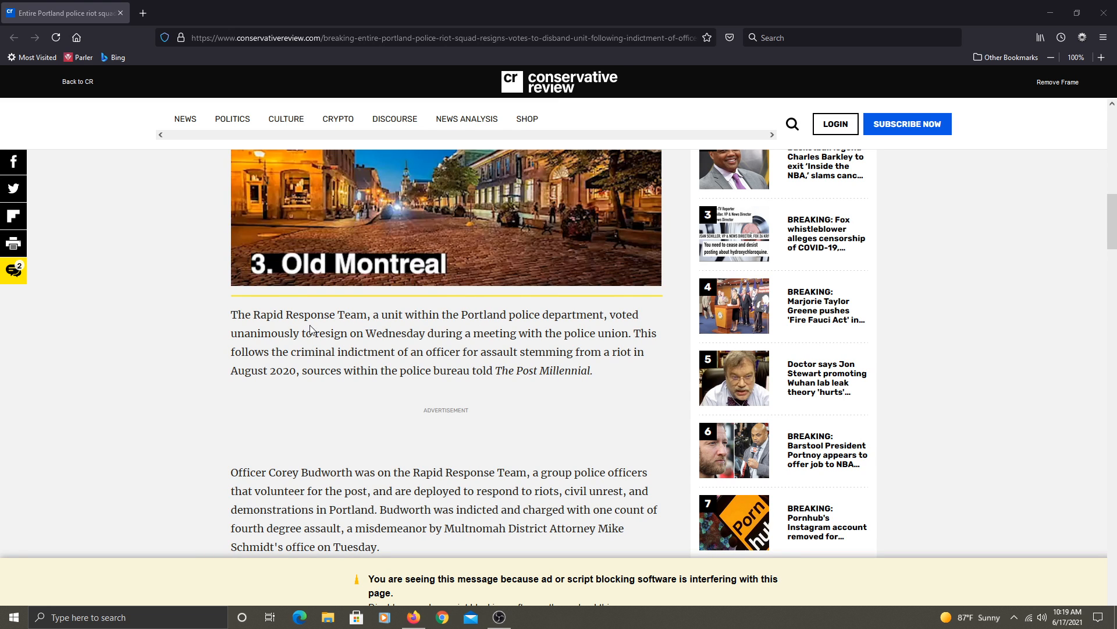
pyautogui.moveTo(527, 334)
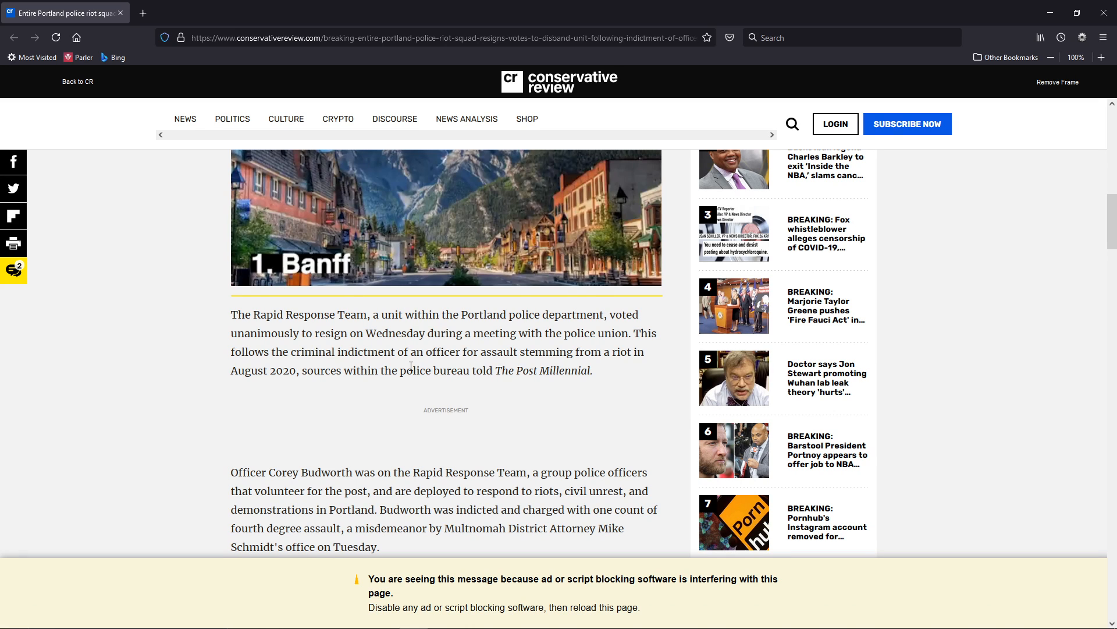
pyautogui.moveTo(269, 470)
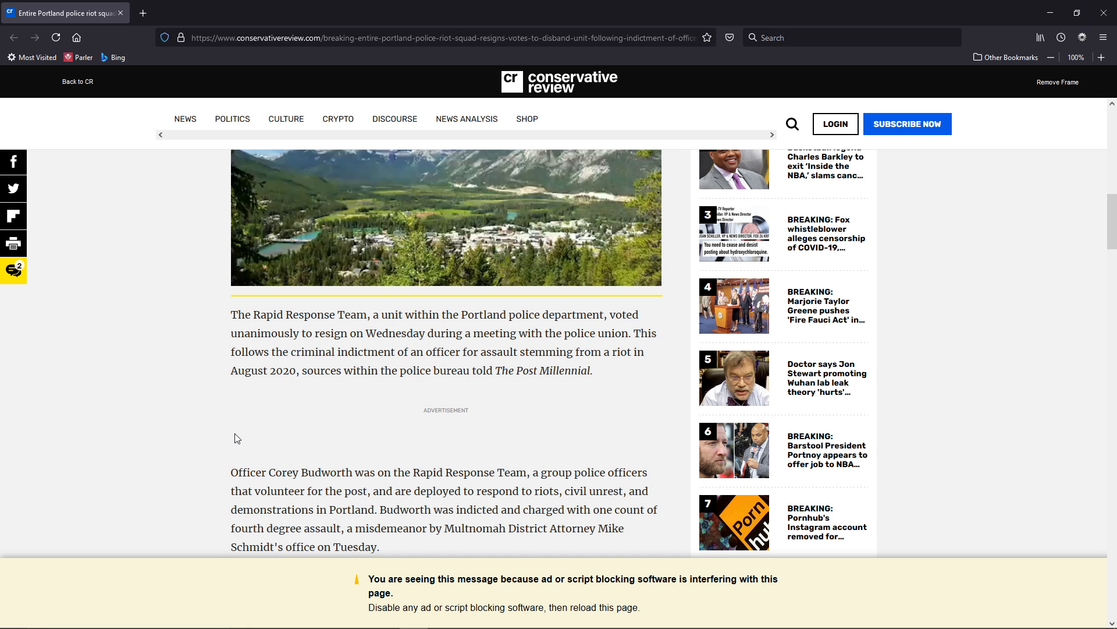
# Scroll to the indictment, Molotov cocktail attack and District Attorney statement paragraphs
pyautogui.scroll(-3)
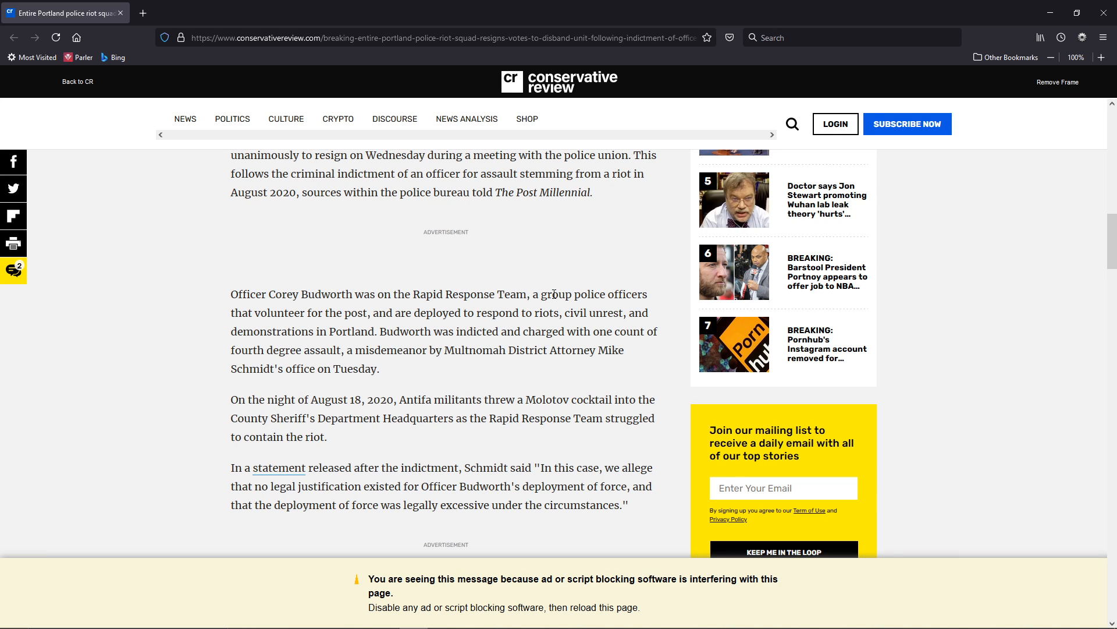
pyautogui.moveTo(476, 309)
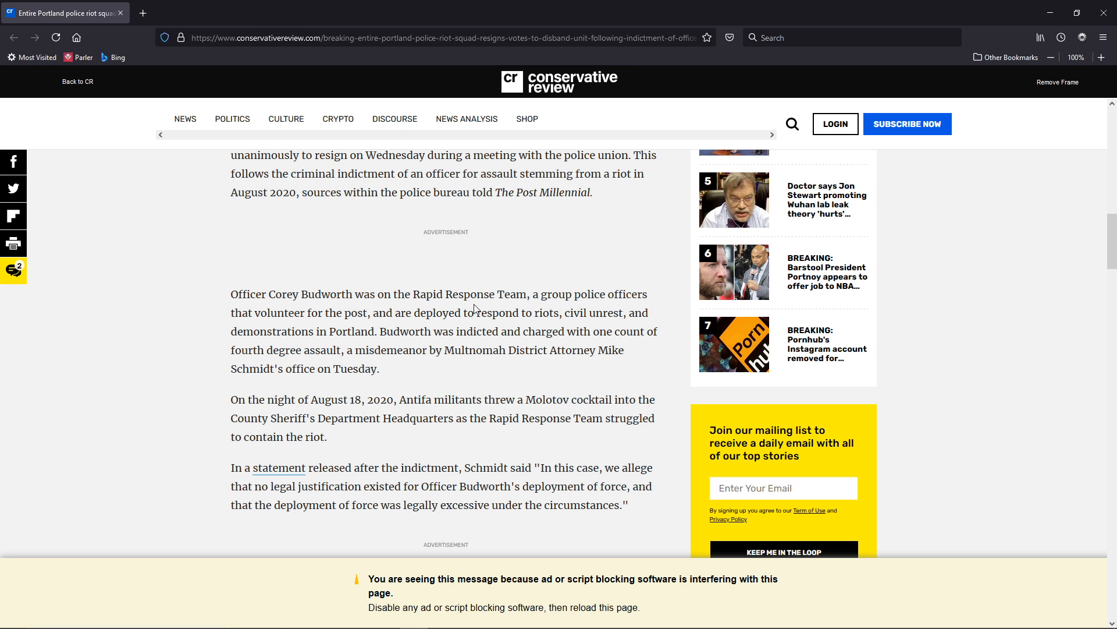
pyautogui.moveTo(385, 307)
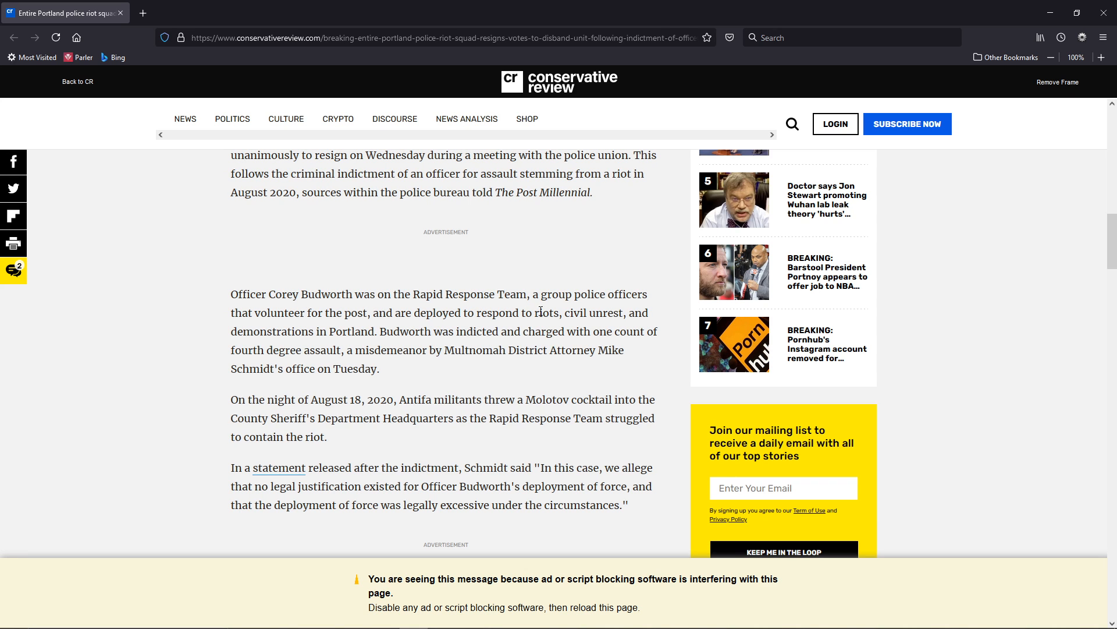
pyautogui.moveTo(333, 331)
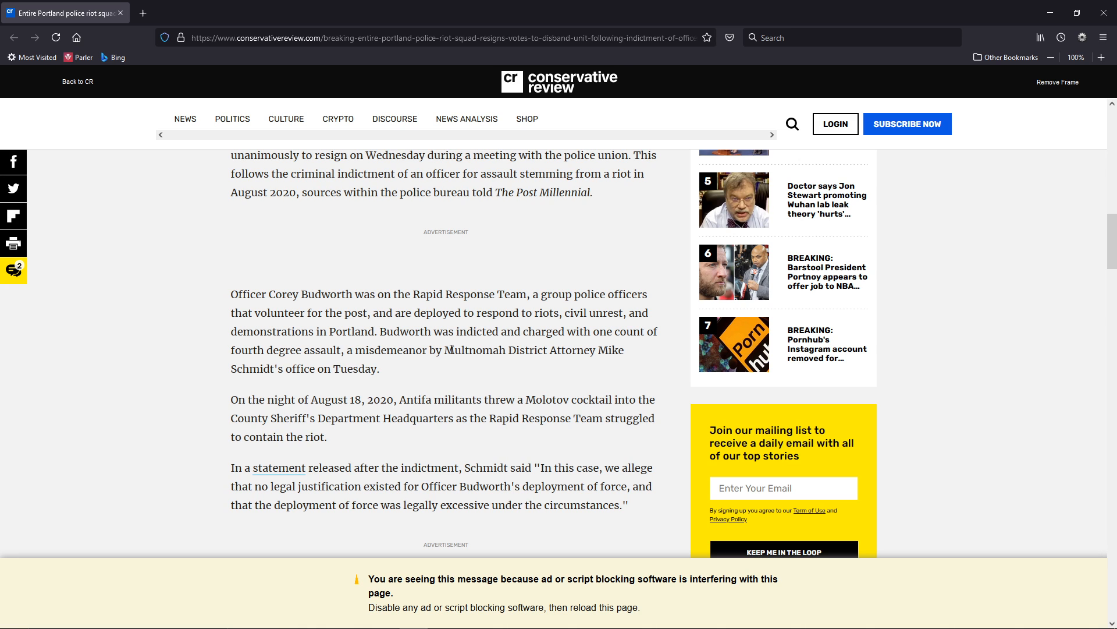
pyautogui.moveTo(580, 350)
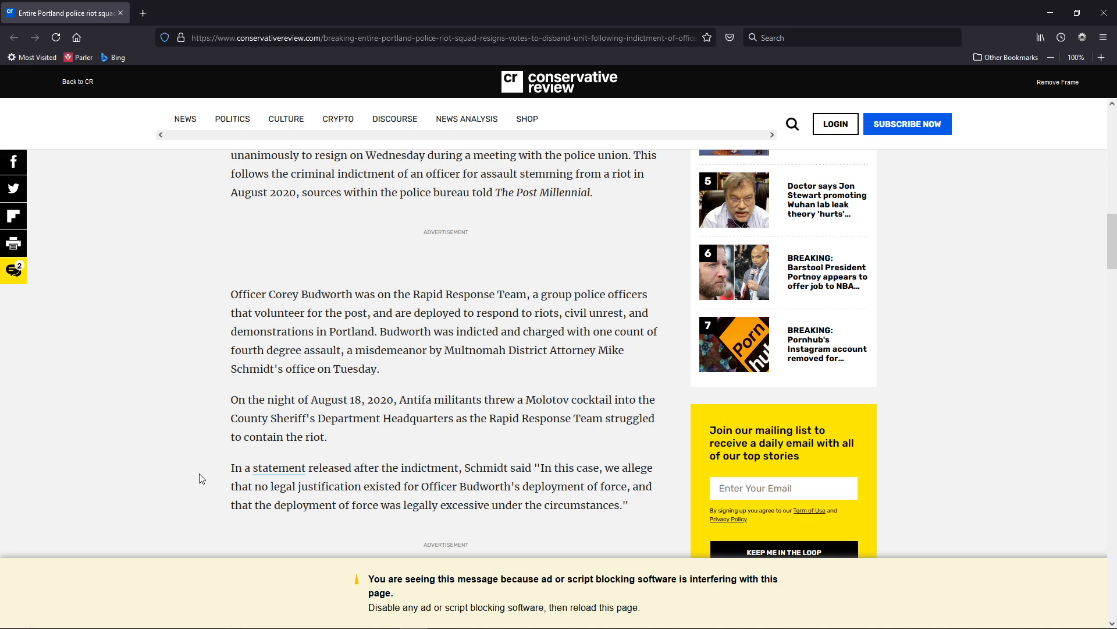
pyautogui.moveTo(227, 400)
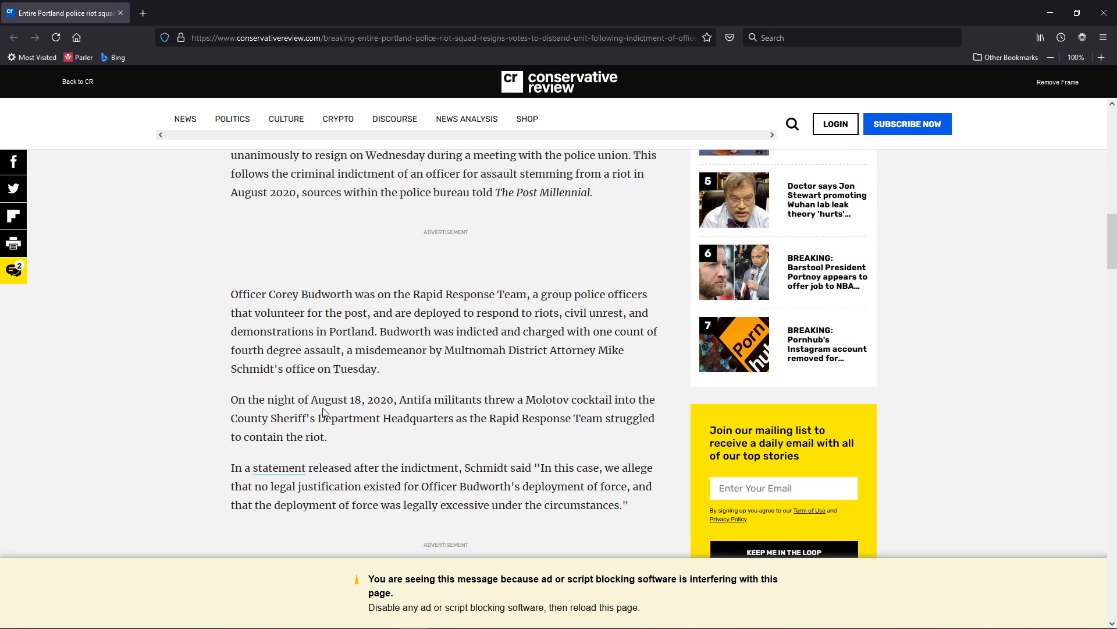
pyautogui.scroll(-3)
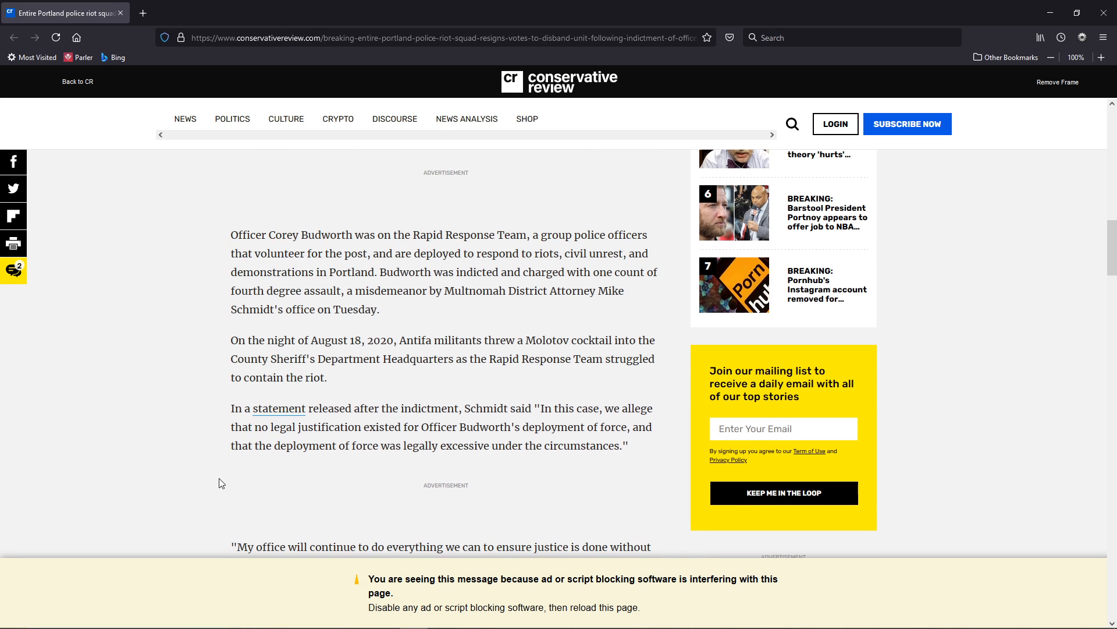
pyautogui.moveTo(543, 403)
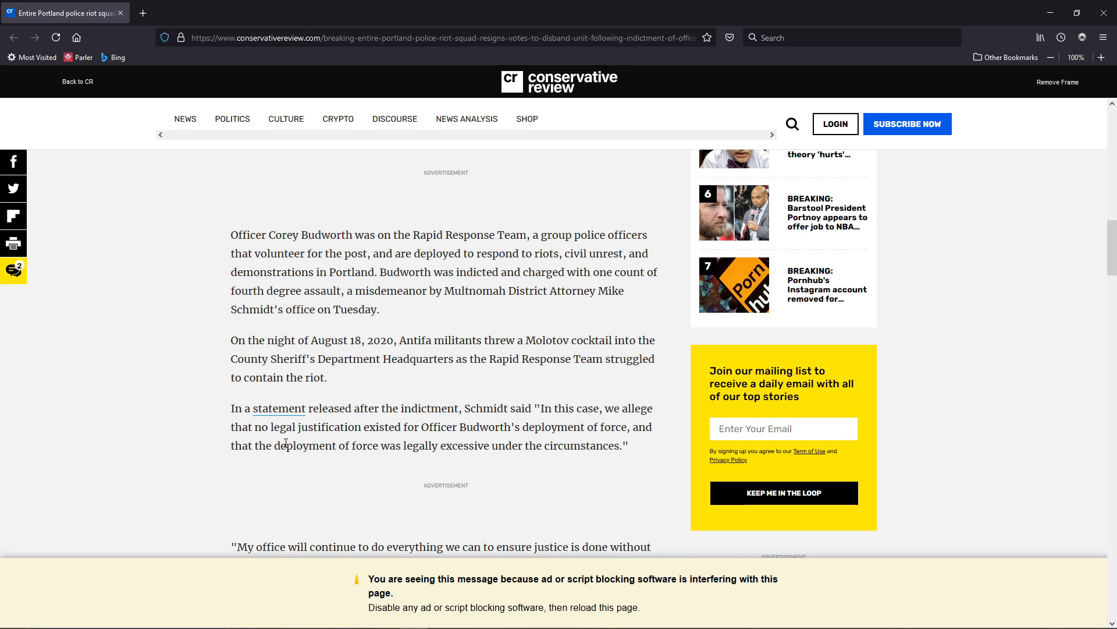
pyautogui.moveTo(403, 445)
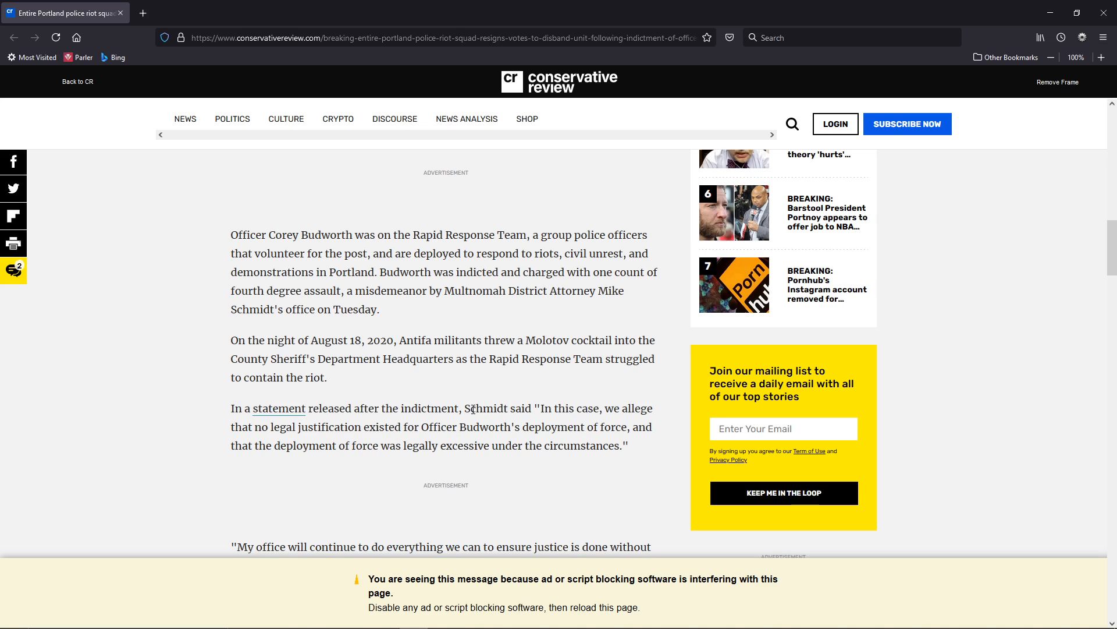
# Highlight Schmidt's quote on justice rooted in fairness and equity, then deselect it
pyautogui.scroll(-3)
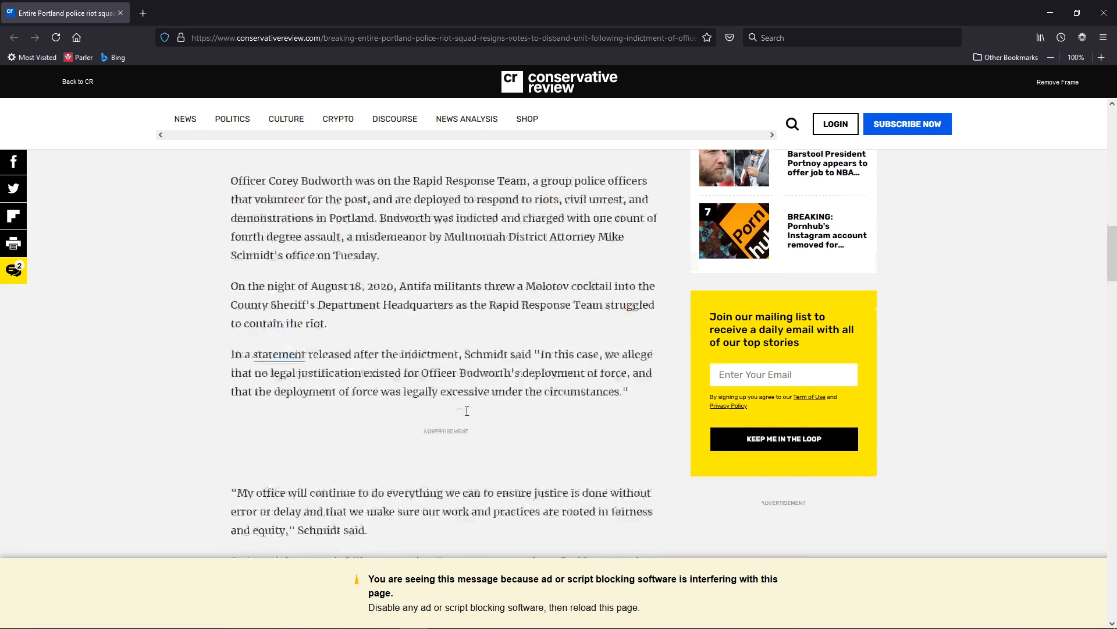
pyautogui.scroll(-3)
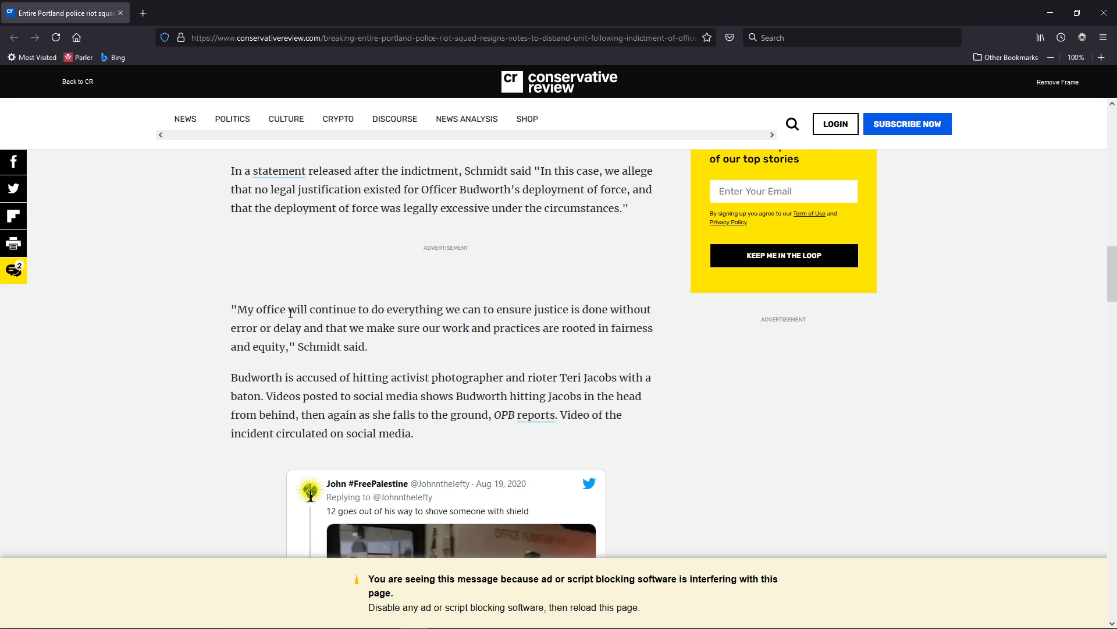
pyautogui.moveTo(235, 309); pyautogui.dragTo(416, 309)
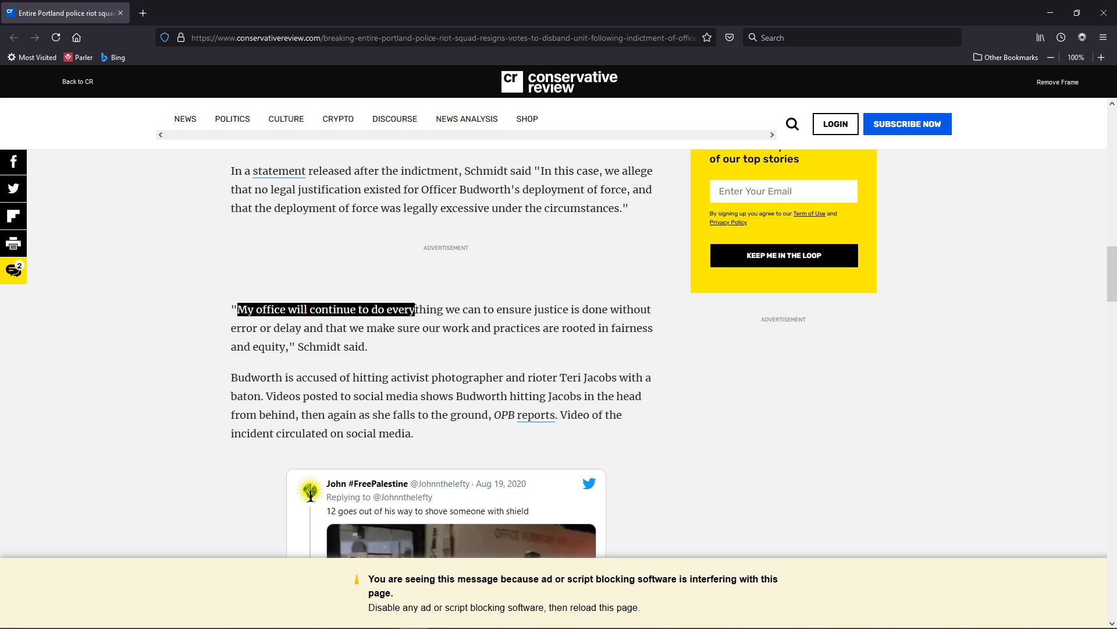
pyautogui.moveTo(415, 309); pyautogui.dragTo(576, 309)
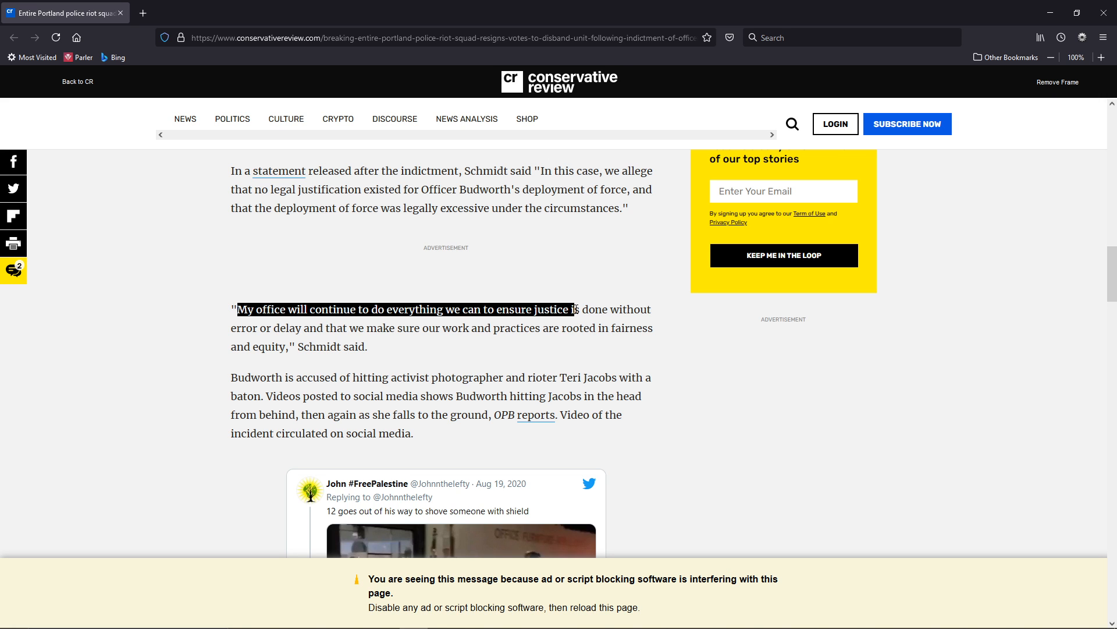
pyautogui.moveTo(574, 309); pyautogui.dragTo(301, 328)
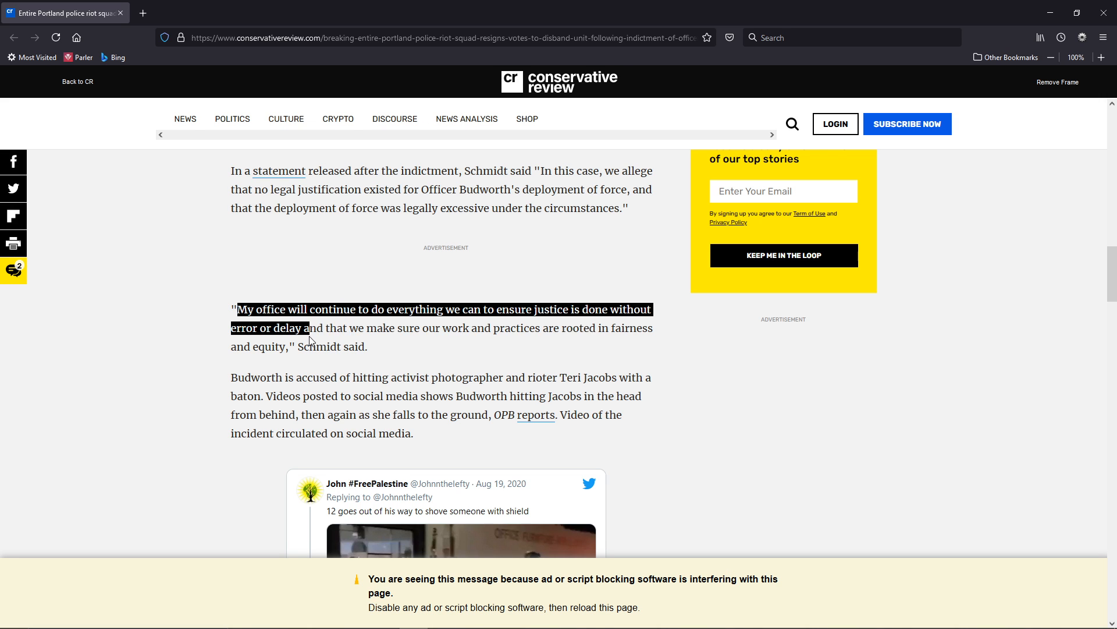
pyautogui.moveTo(310, 327); pyautogui.dragTo(289, 347)
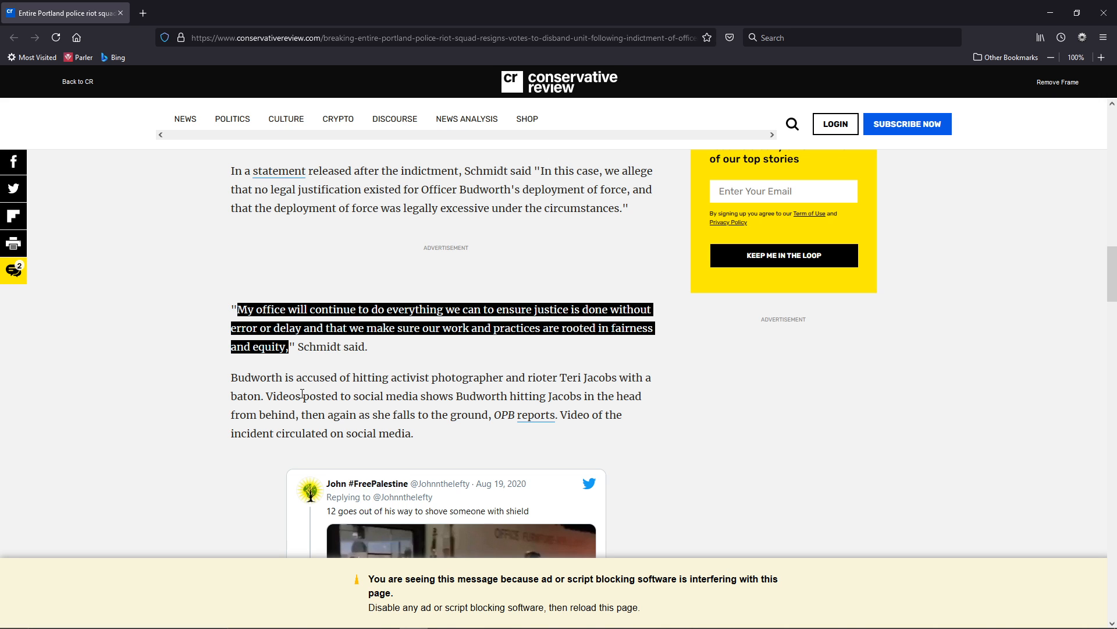
pyautogui.moveTo(511, 391)
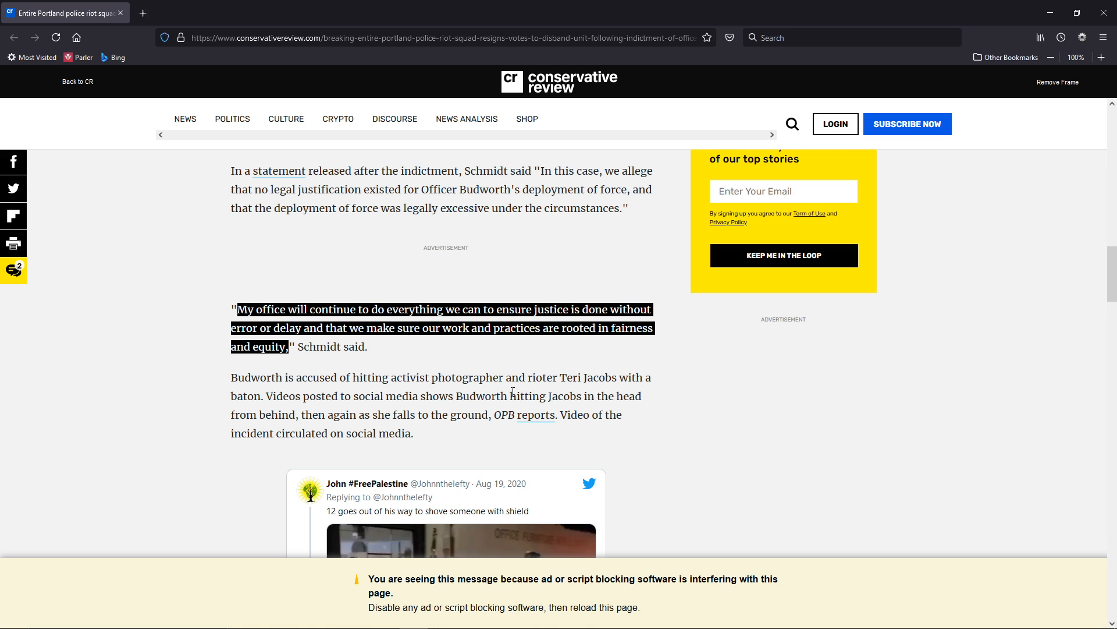
pyautogui.moveTo(360, 400)
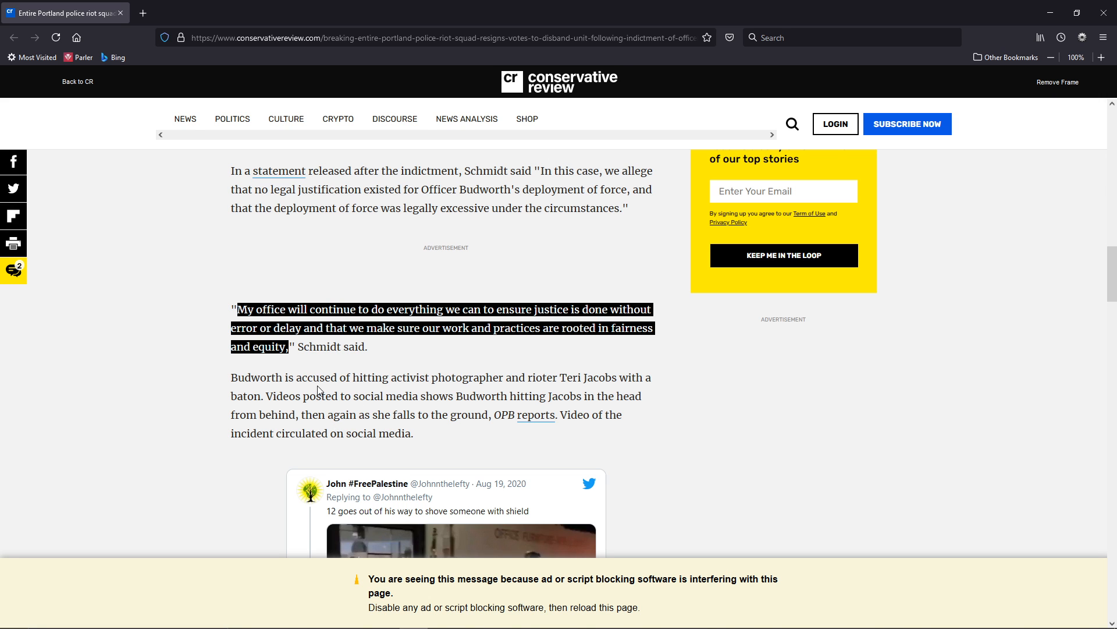
pyautogui.click(256, 433)
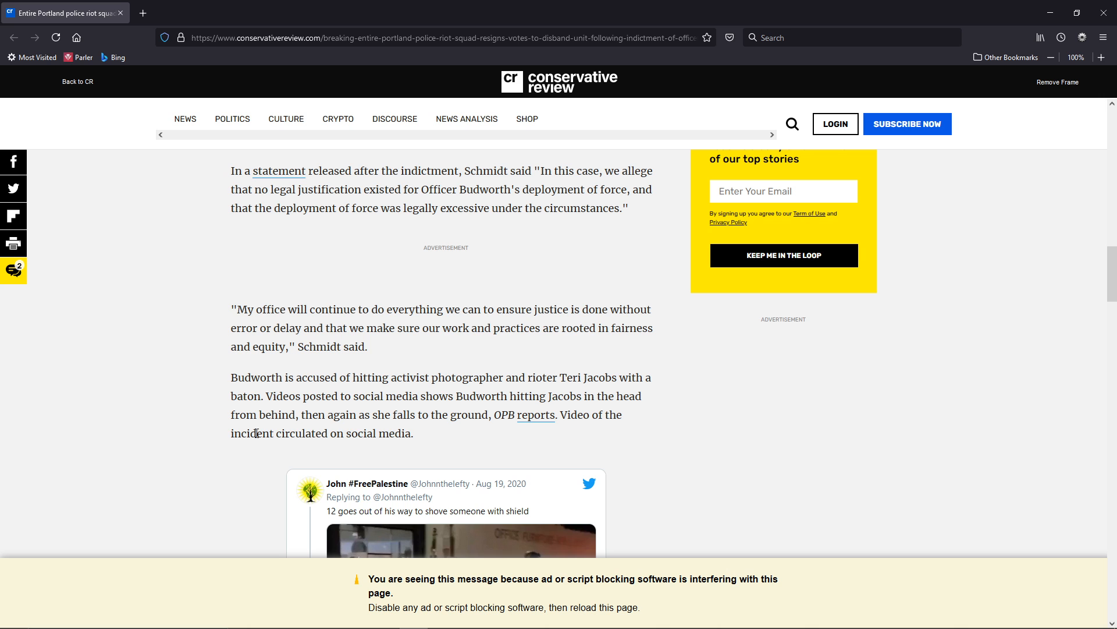
# Scroll past the tweets and highlight the union's 'decorated public servant' quote, then deselect
pyautogui.scroll(-3)
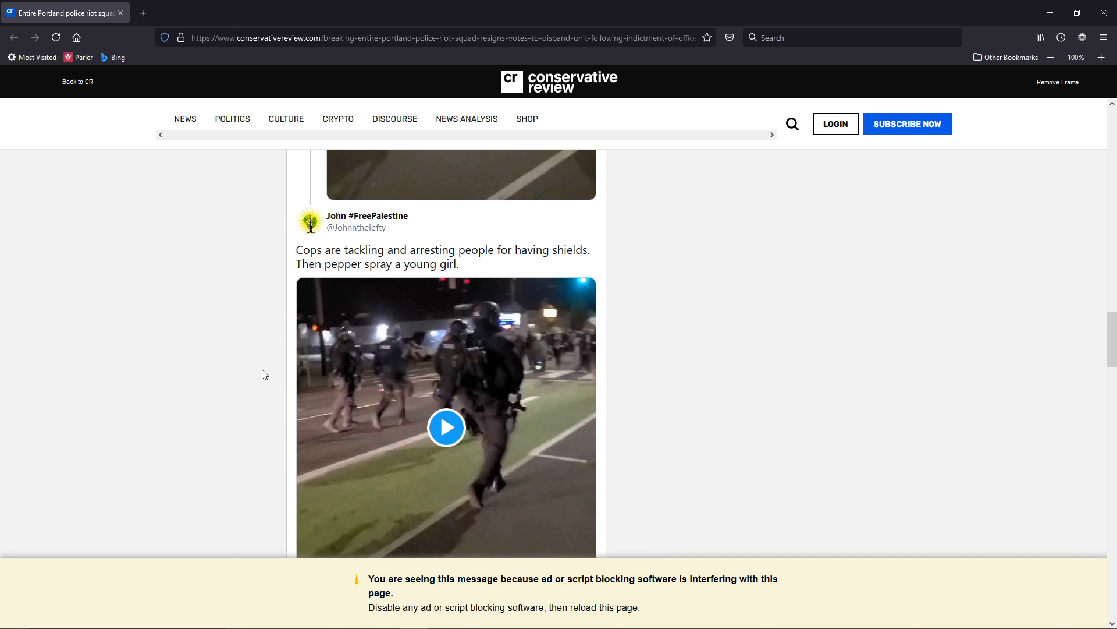
pyautogui.scroll(-3)
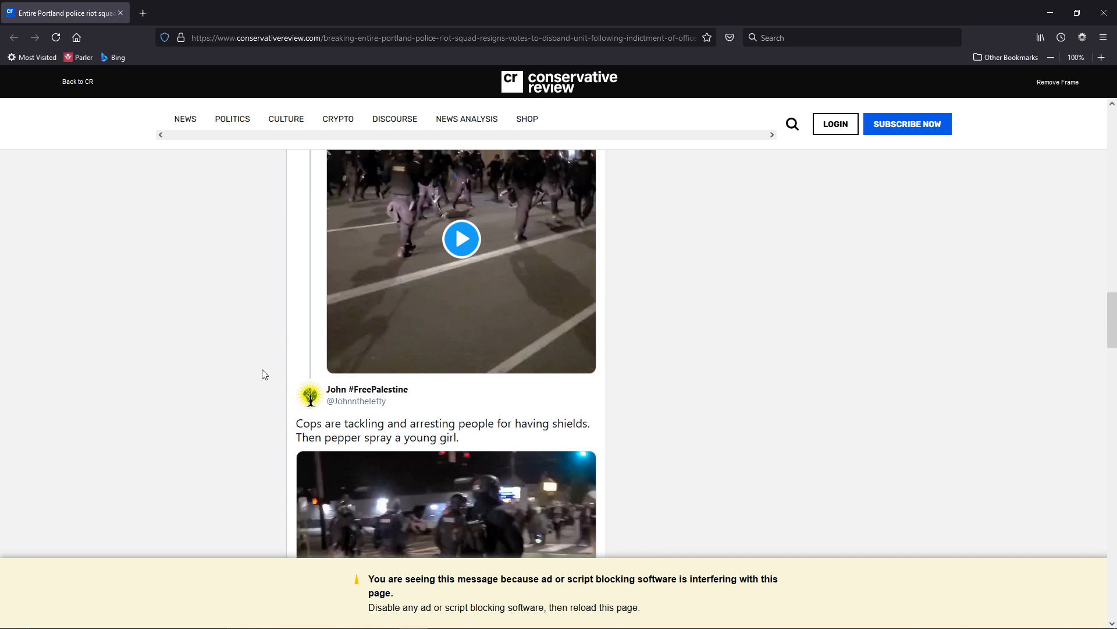
pyautogui.scroll(-3)
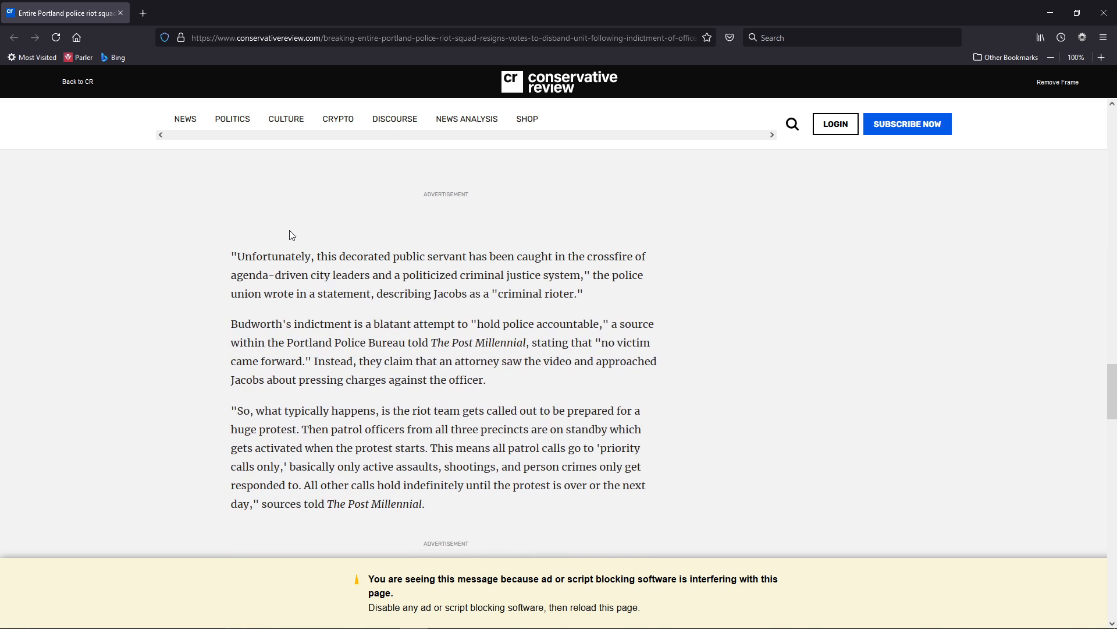
pyautogui.moveTo(238, 256); pyautogui.dragTo(425, 256)
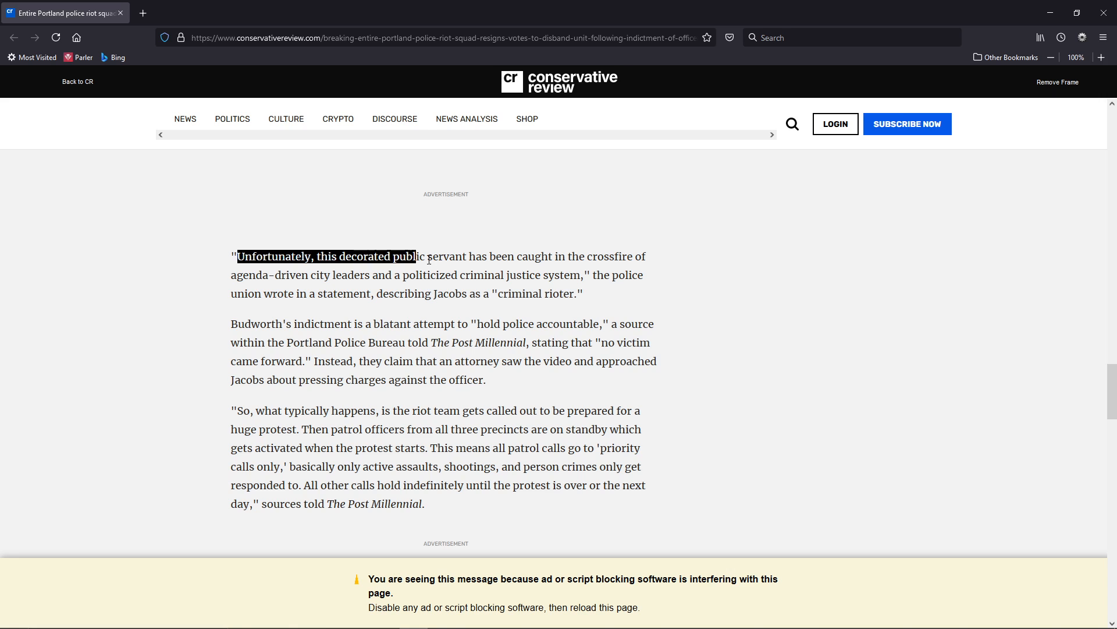
pyautogui.moveTo(416, 257); pyautogui.dragTo(344, 274)
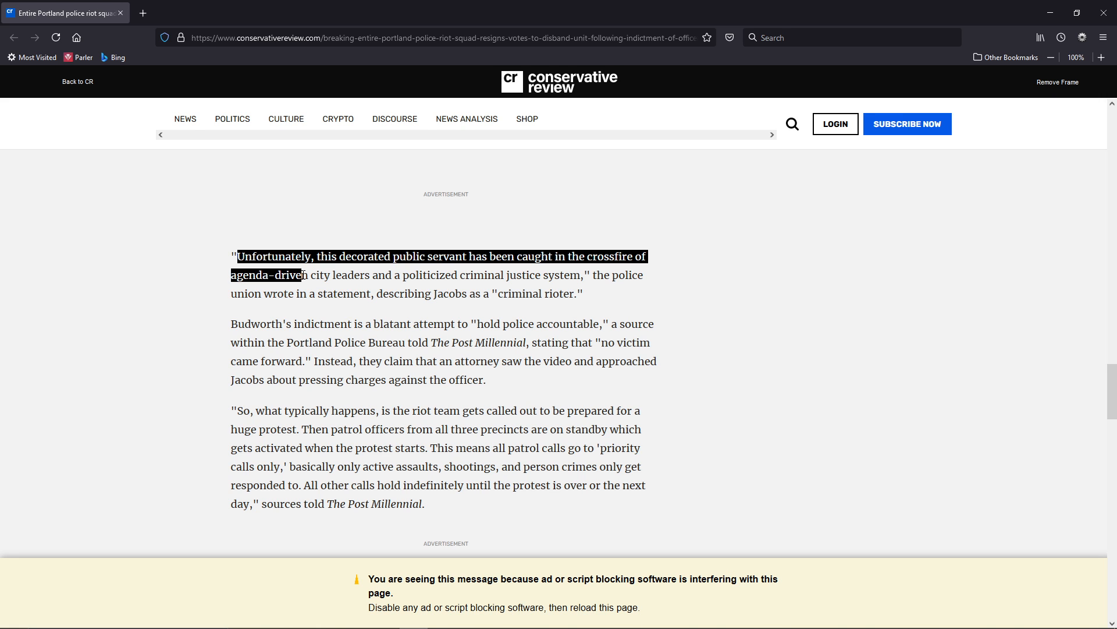
pyautogui.moveTo(282, 276); pyautogui.dragTo(424, 275)
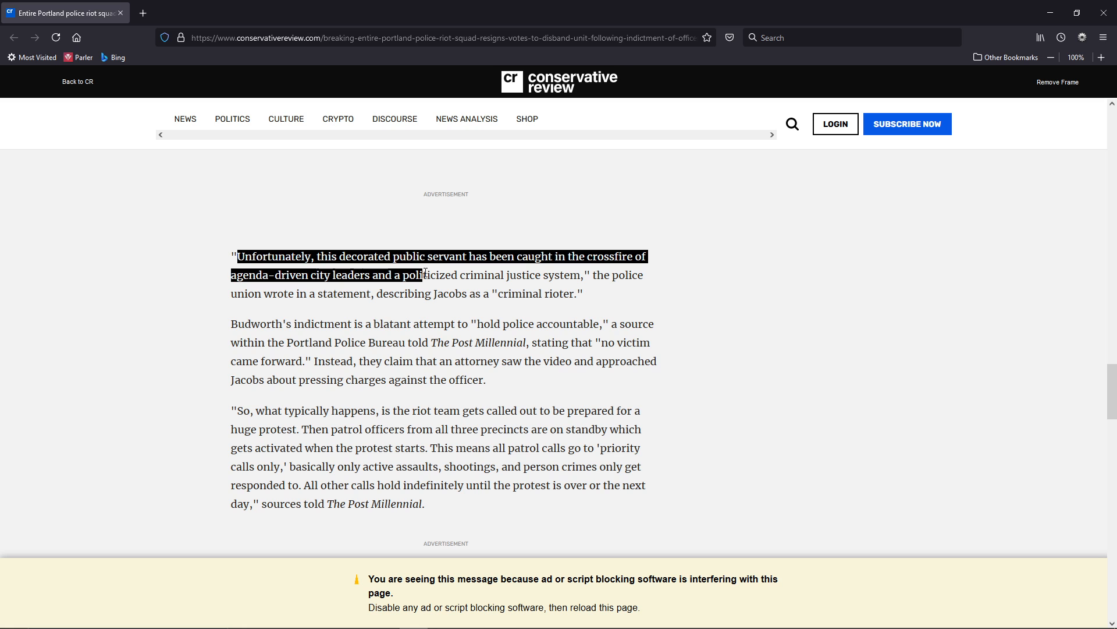
pyautogui.moveTo(423, 275); pyautogui.dragTo(591, 275)
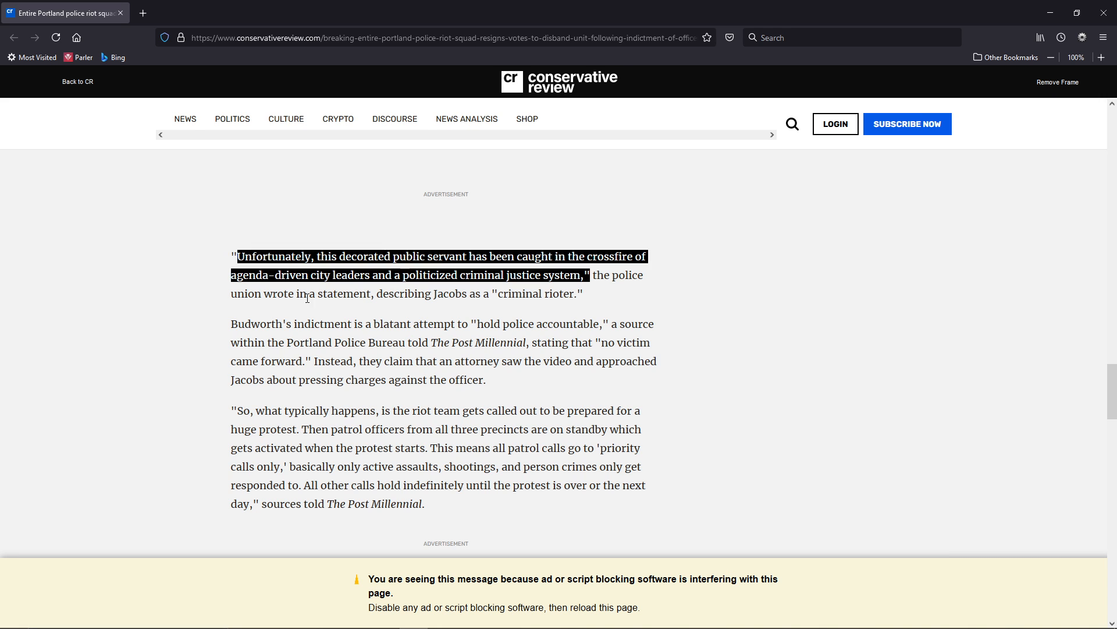
pyautogui.moveTo(547, 294)
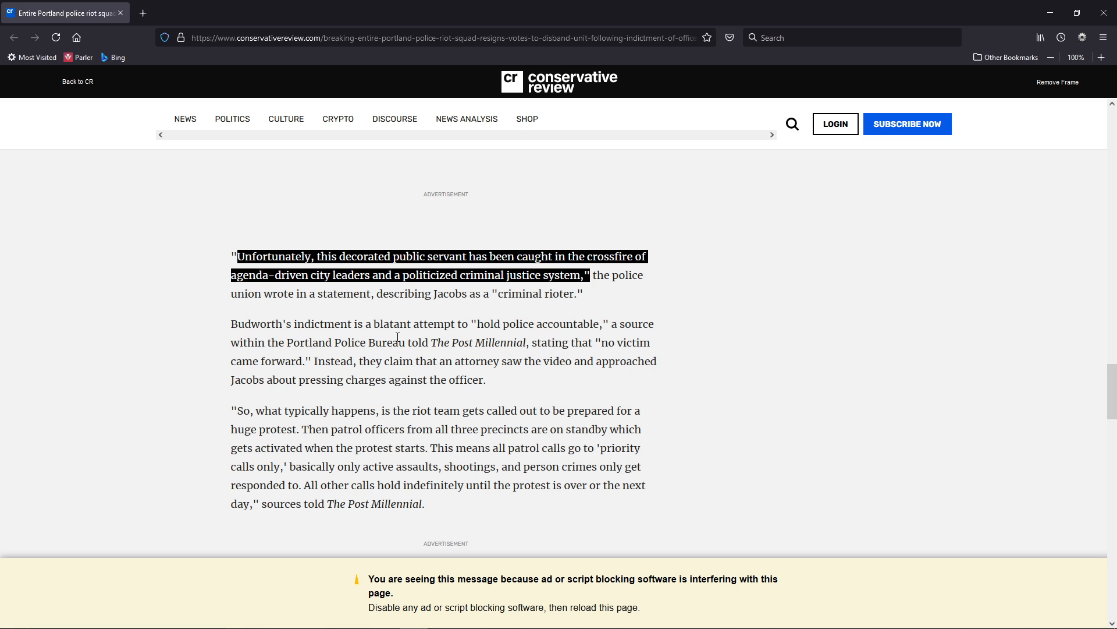
pyautogui.click(396, 323)
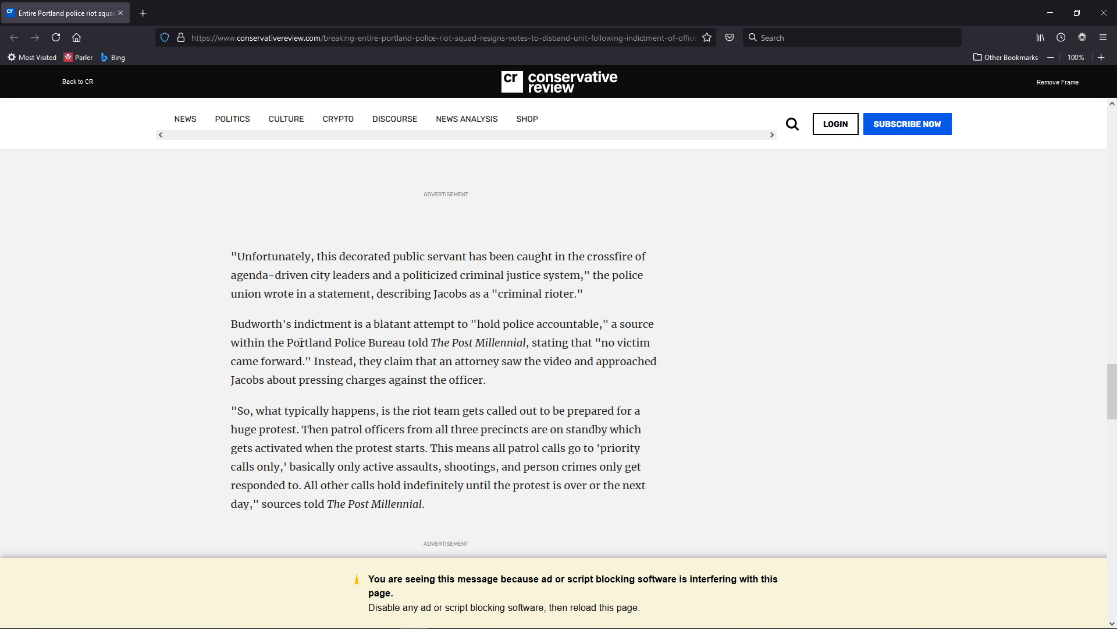
pyautogui.moveTo(432, 342)
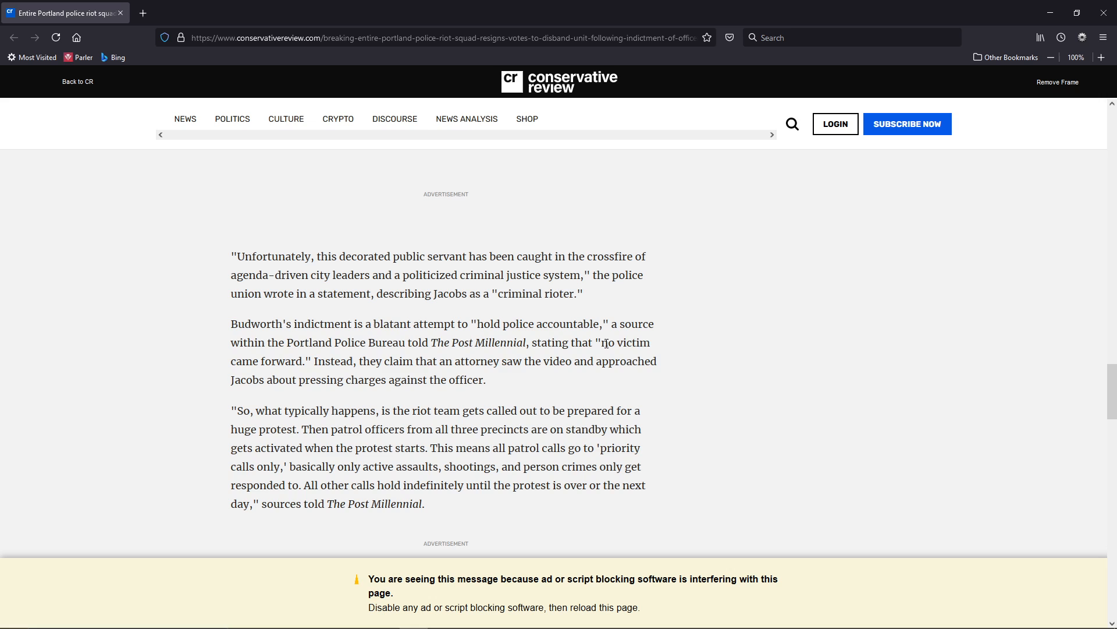
# Highlight the sources' sentence about the riot team at a huge protest, then deselect
pyautogui.moveTo(612, 343); pyautogui.dragTo(302, 360)
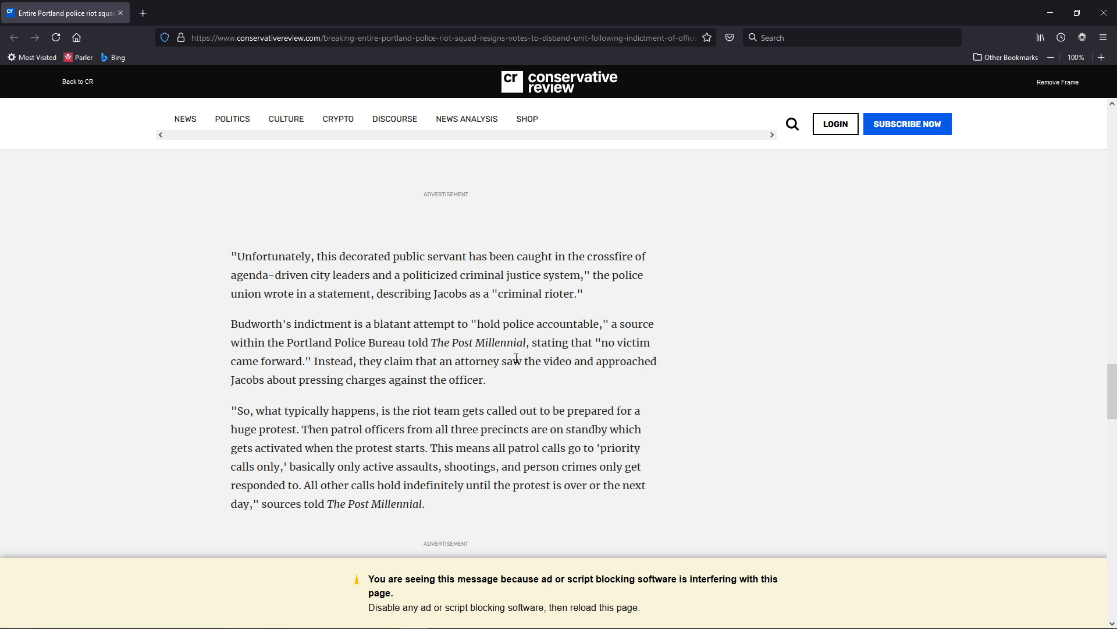
pyautogui.moveTo(451, 360)
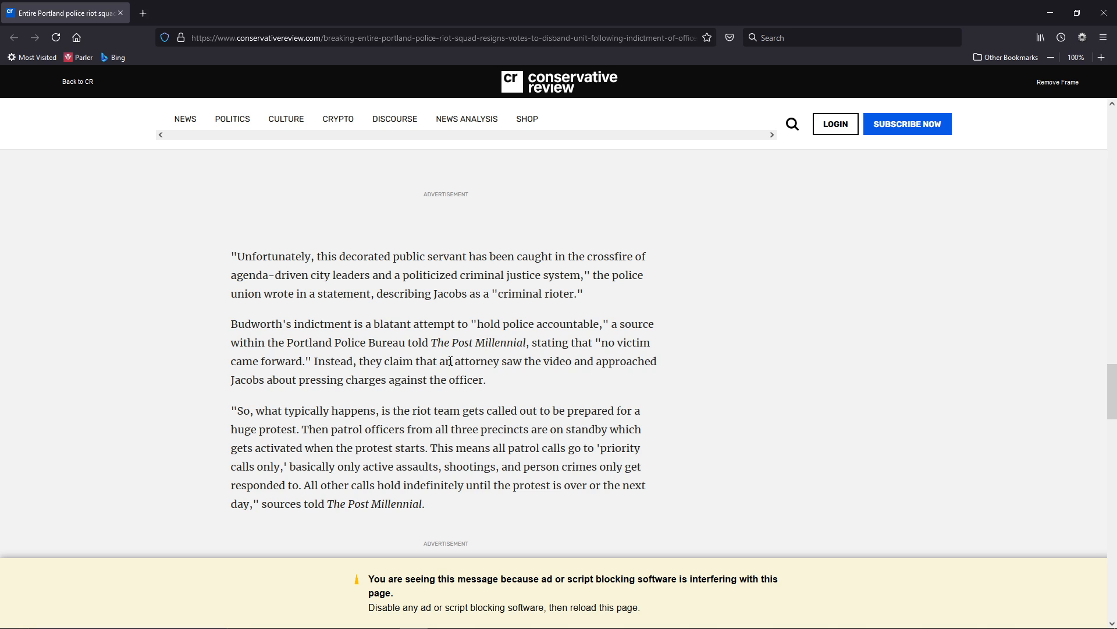
pyautogui.moveTo(342, 380)
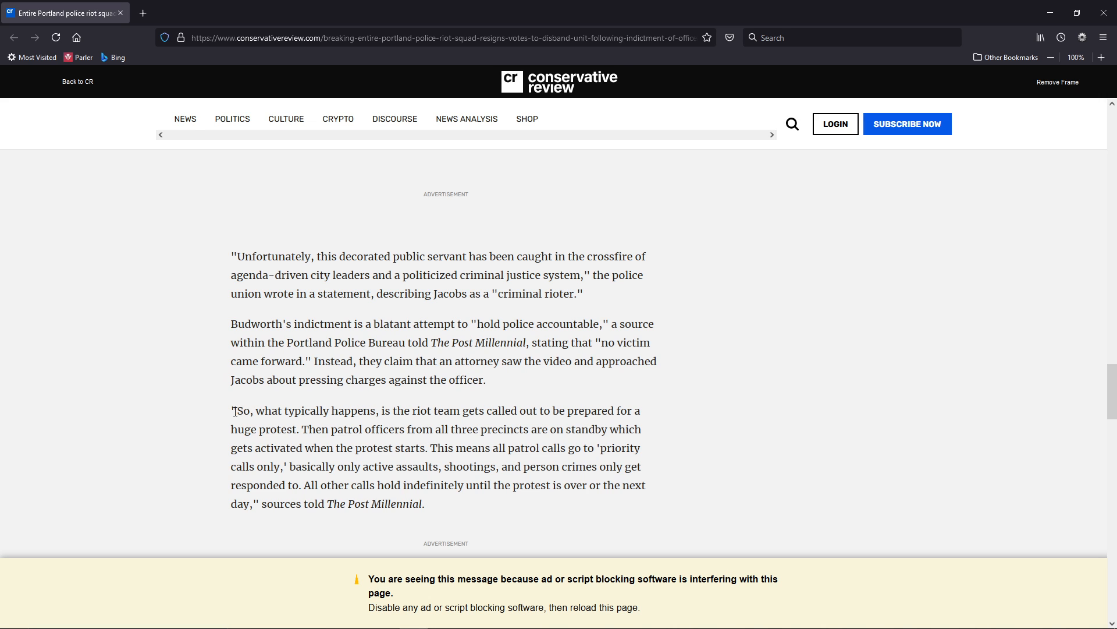
pyautogui.moveTo(232, 410); pyautogui.dragTo(461, 410)
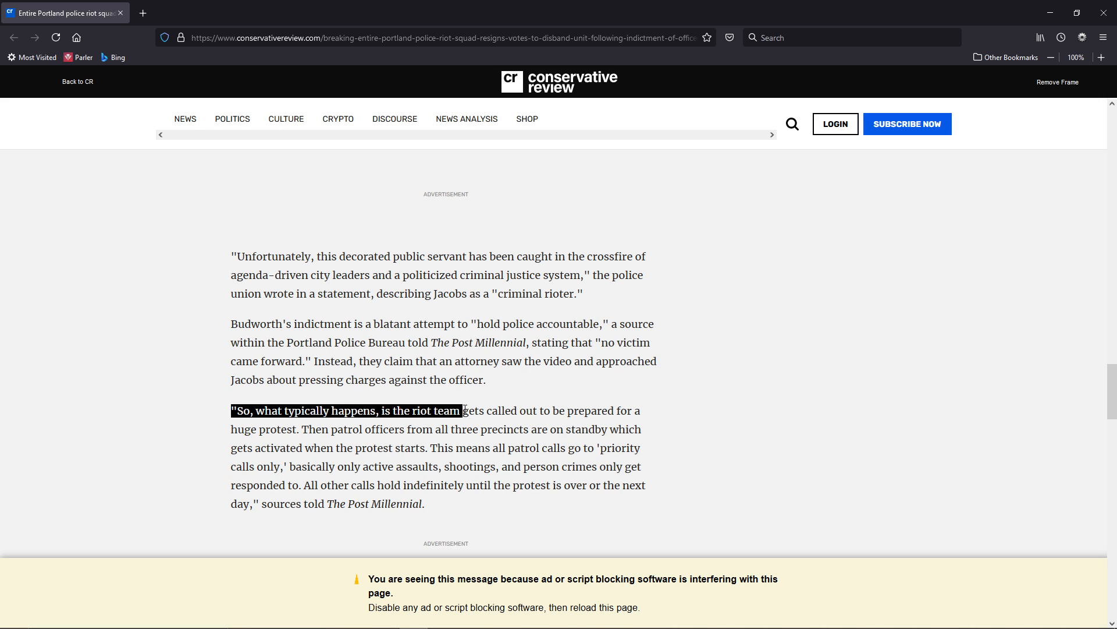
pyautogui.moveTo(463, 410); pyautogui.dragTo(294, 428)
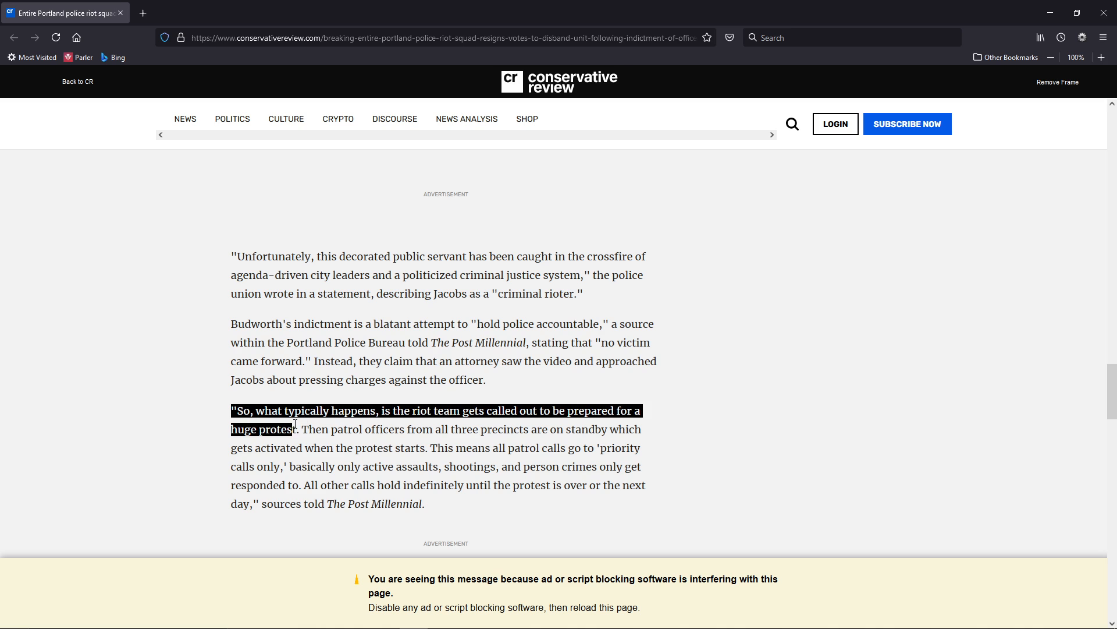
pyautogui.click(487, 432)
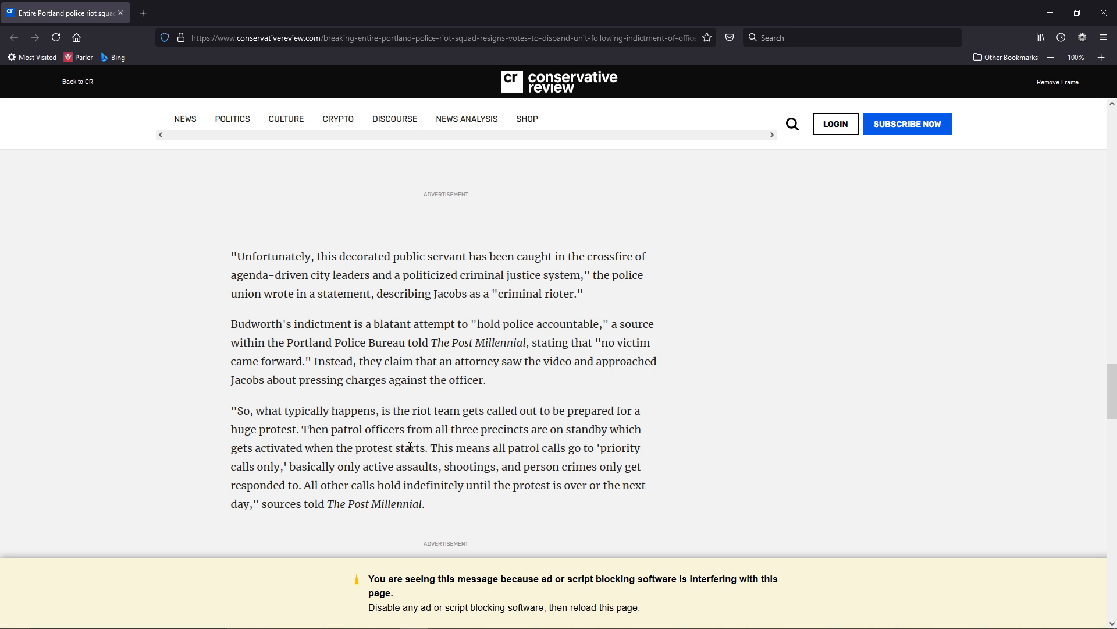
# Highlight the sentences on patrol calls going priority-only and all other calls
pyautogui.moveTo(422, 447); pyautogui.dragTo(547, 448)
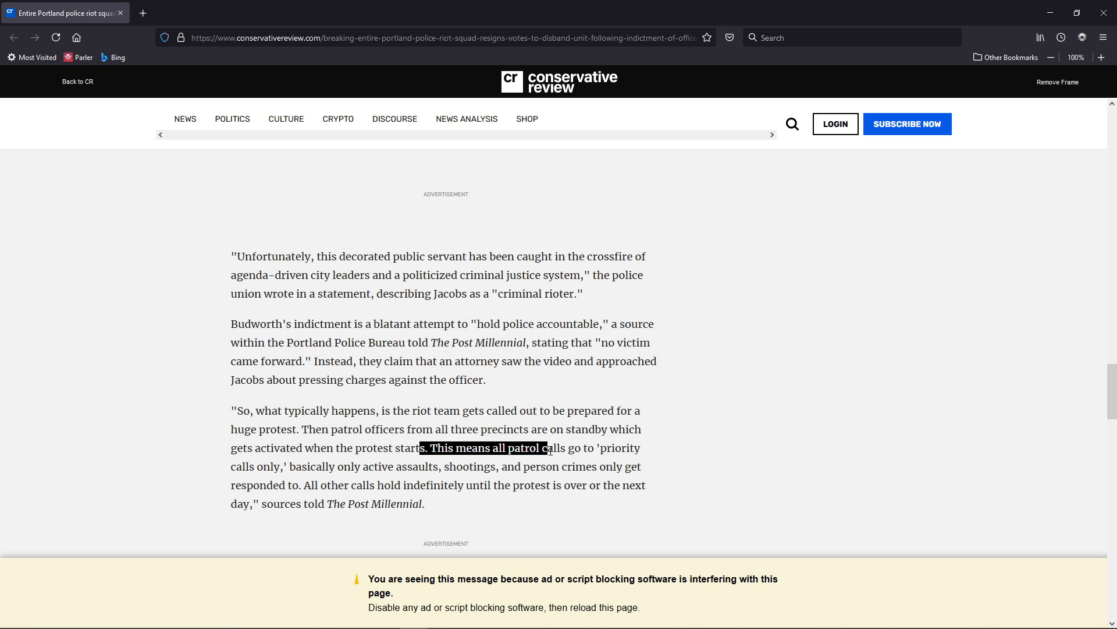
pyautogui.moveTo(549, 448); pyautogui.dragTo(278, 466)
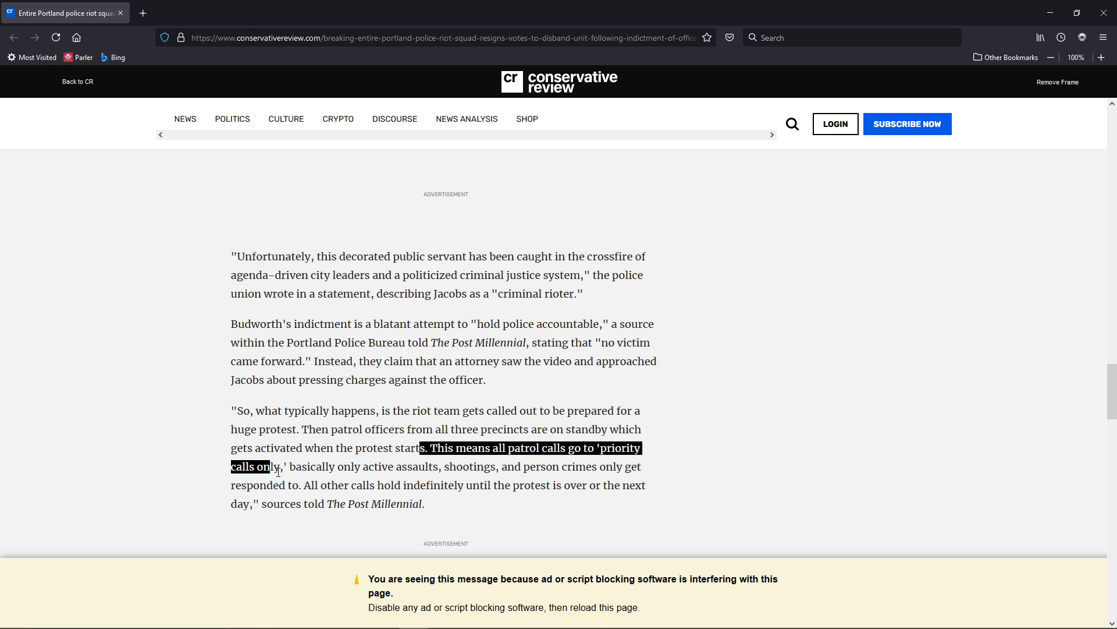
pyautogui.moveTo(273, 466); pyautogui.dragTo(363, 466)
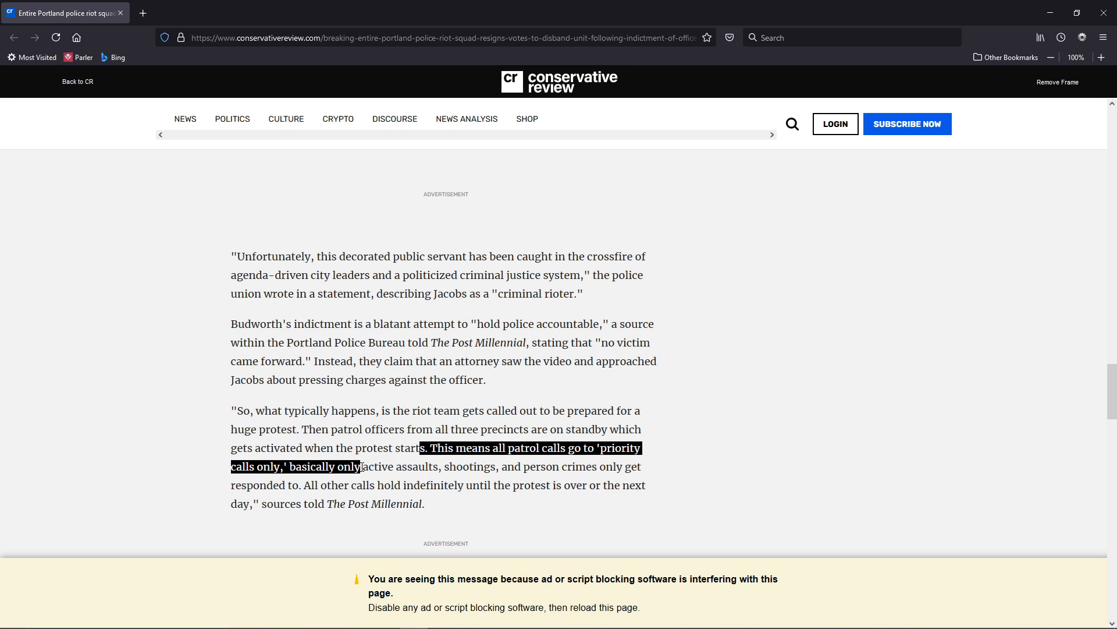
pyautogui.moveTo(361, 466); pyautogui.dragTo(530, 466)
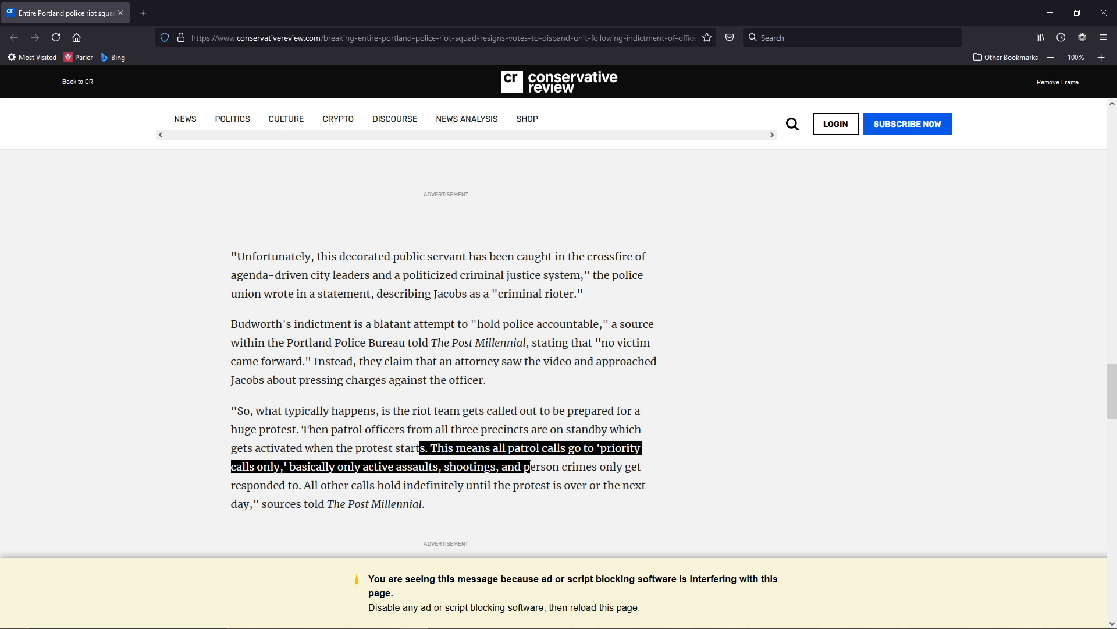
pyautogui.moveTo(527, 467); pyautogui.dragTo(289, 485)
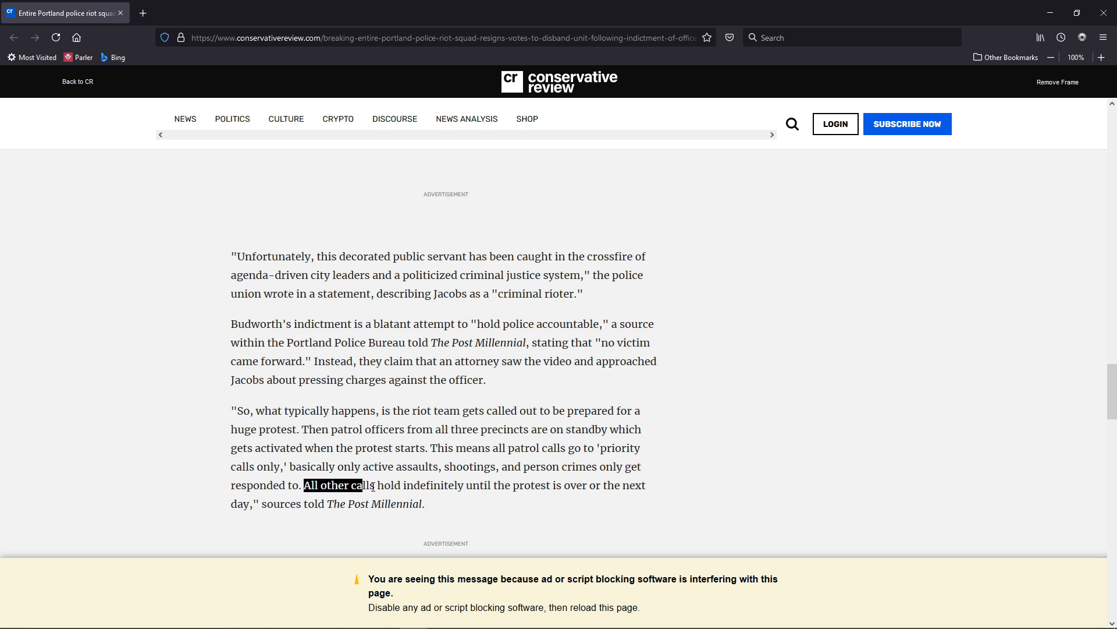
pyautogui.moveTo(360, 484); pyautogui.dragTo(496, 485)
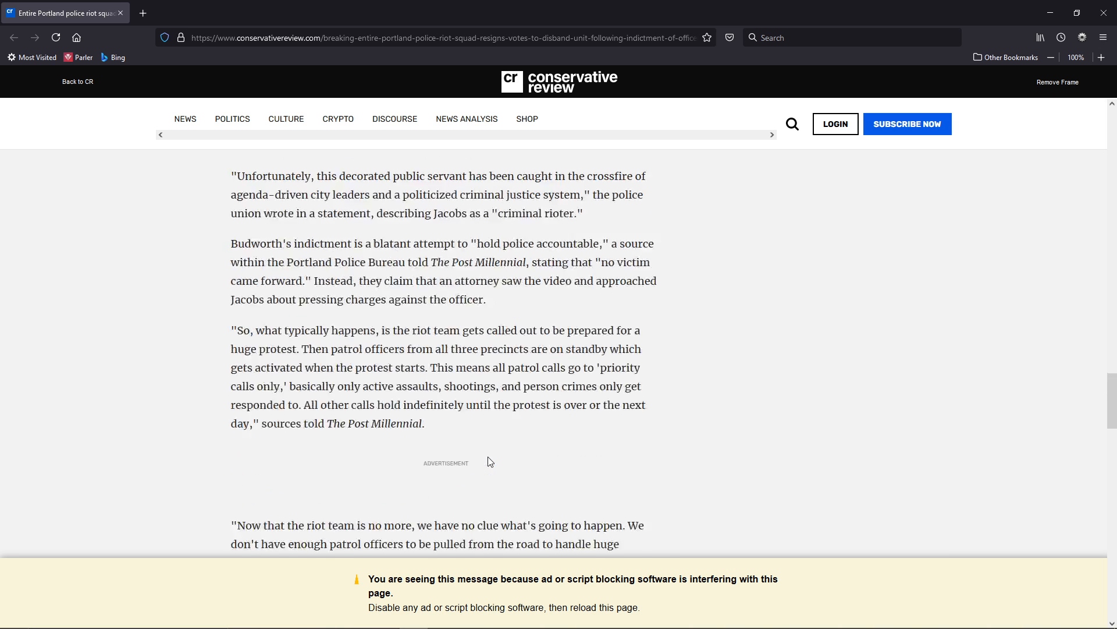
# Scroll to the 'riot team is no more' quote and Daryl Turner's 'witch hunt' paragraph
pyautogui.scroll(-3)
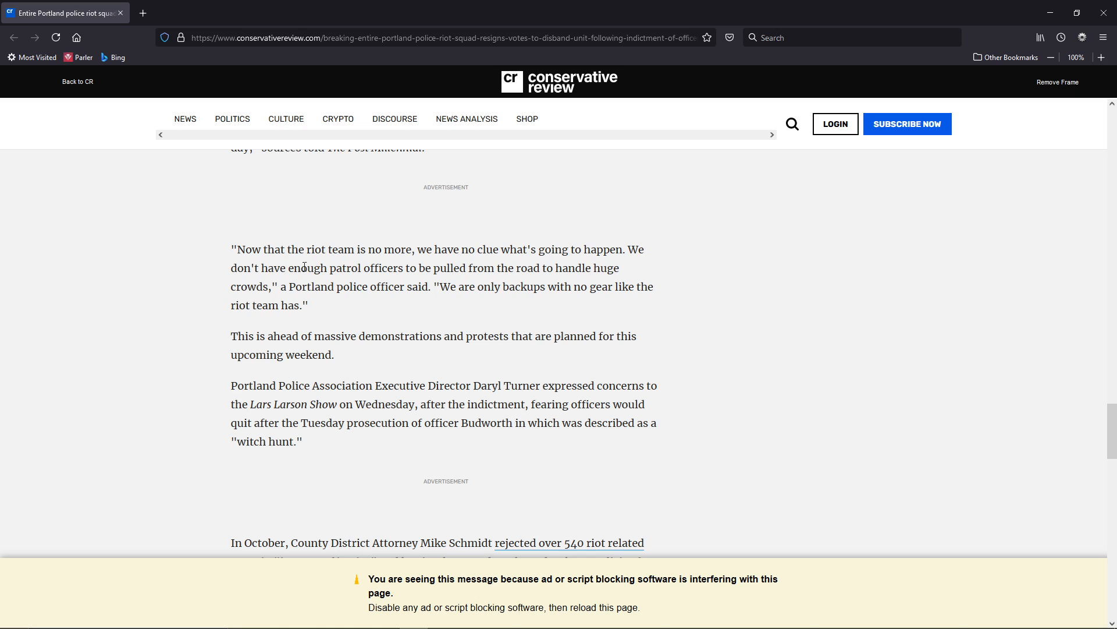
pyautogui.moveTo(521, 265)
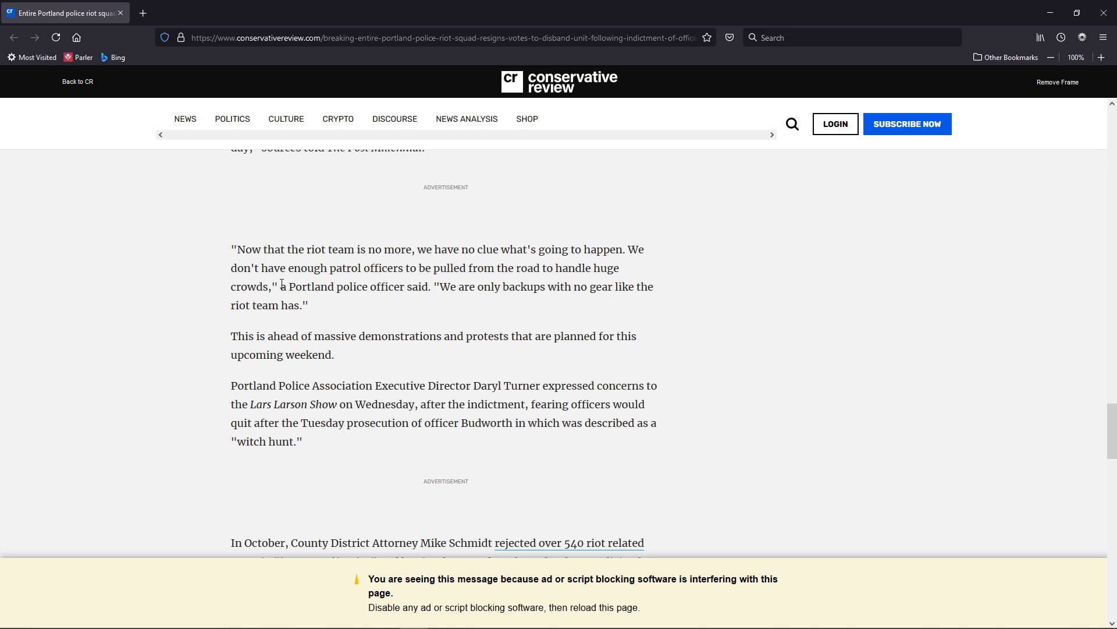
pyautogui.moveTo(293, 385)
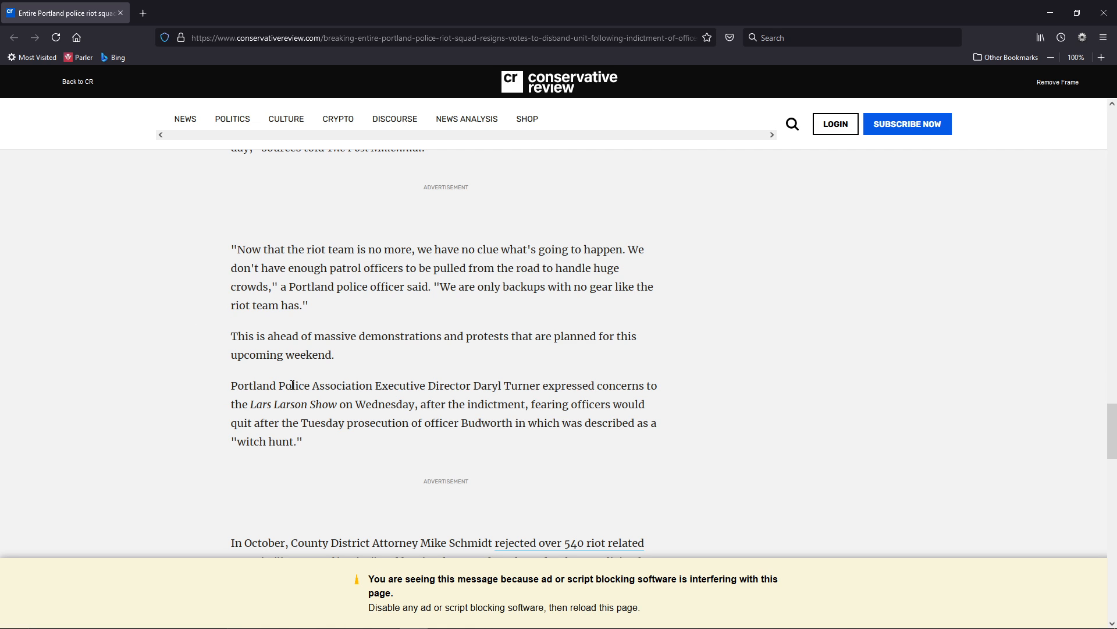
pyautogui.moveTo(475, 384)
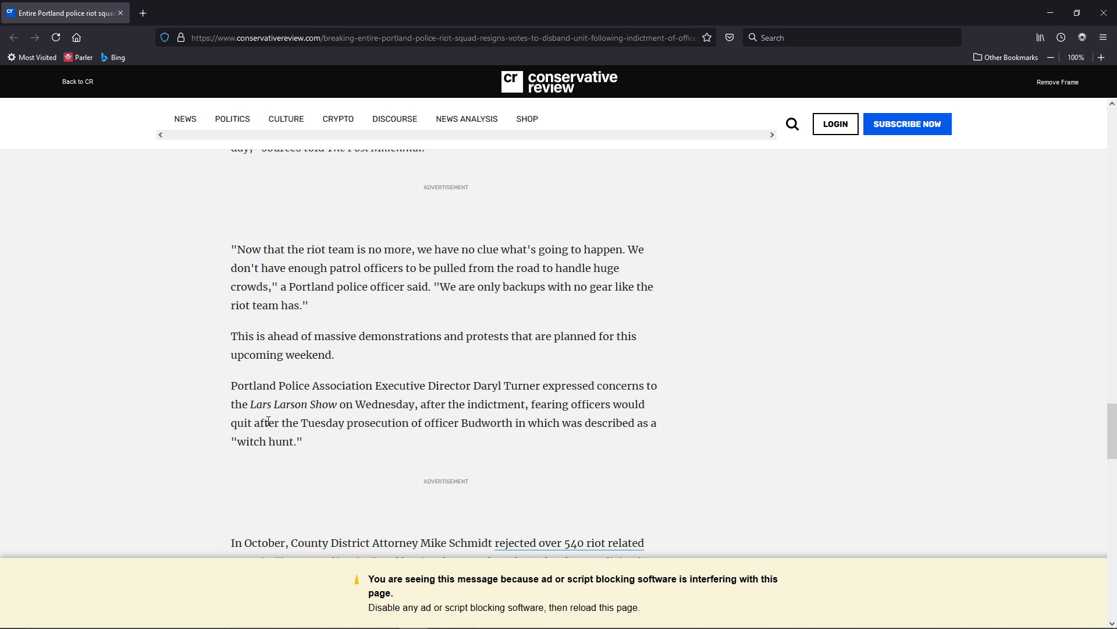
pyautogui.moveTo(412, 422)
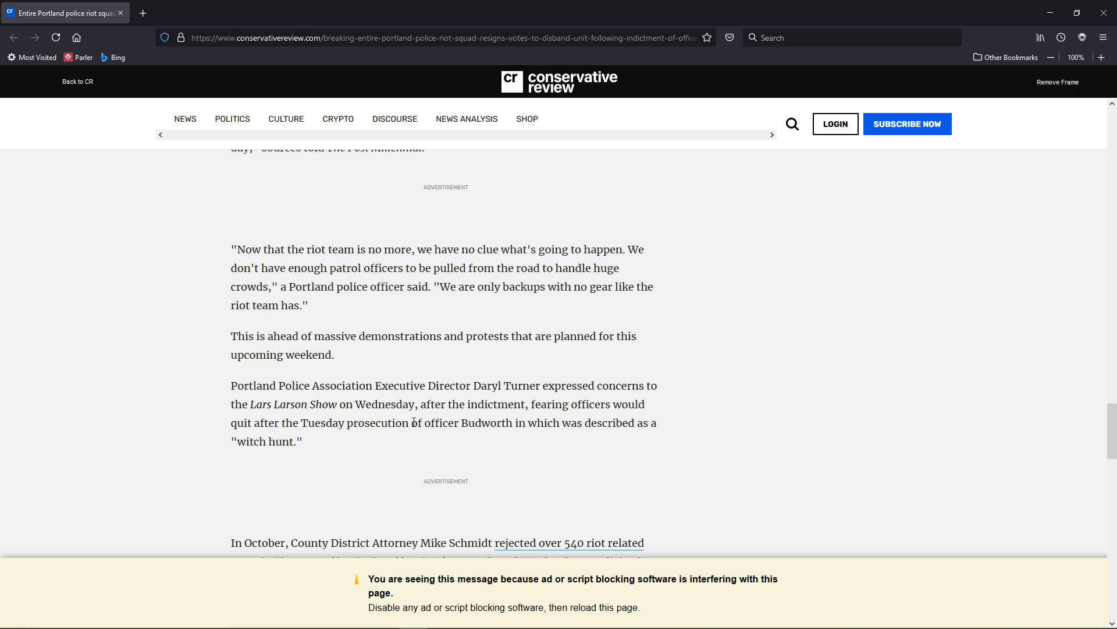
pyautogui.moveTo(257, 438)
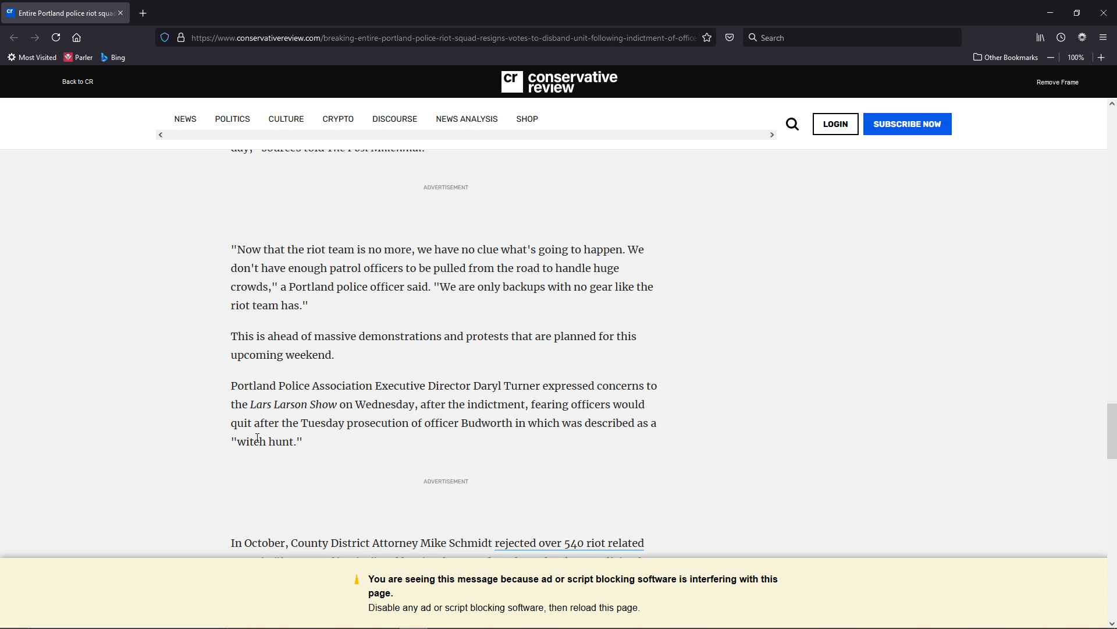
pyautogui.doubleClick(257, 441)
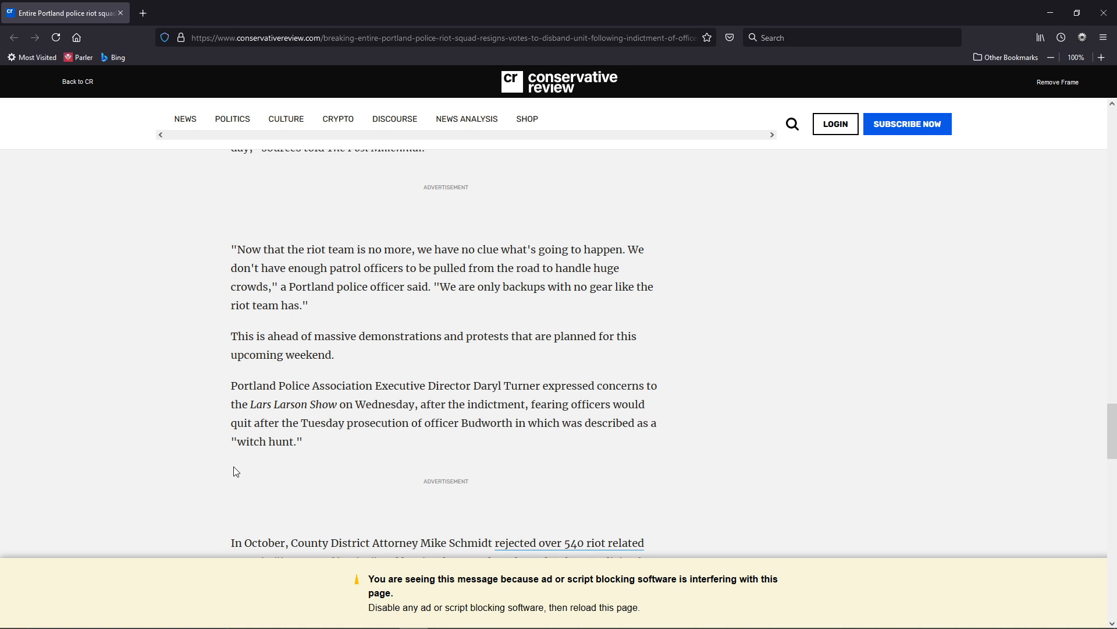
# Highlight 'rejected over 540 riot related cases in interest', then clear it and scroll up
pyautogui.scroll(-3)
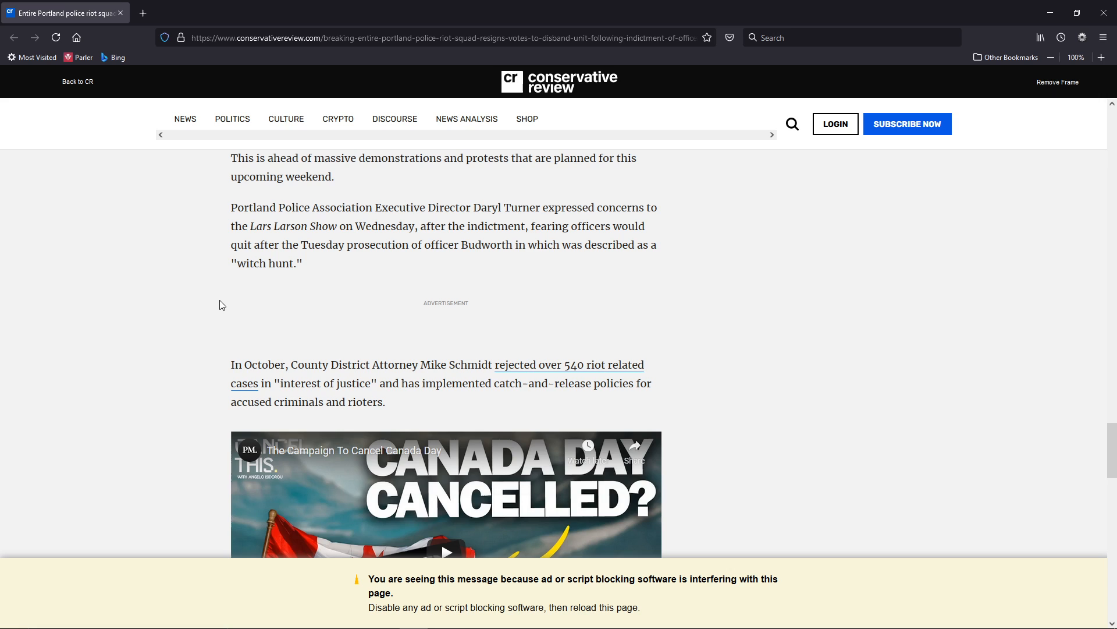
pyautogui.moveTo(223, 359)
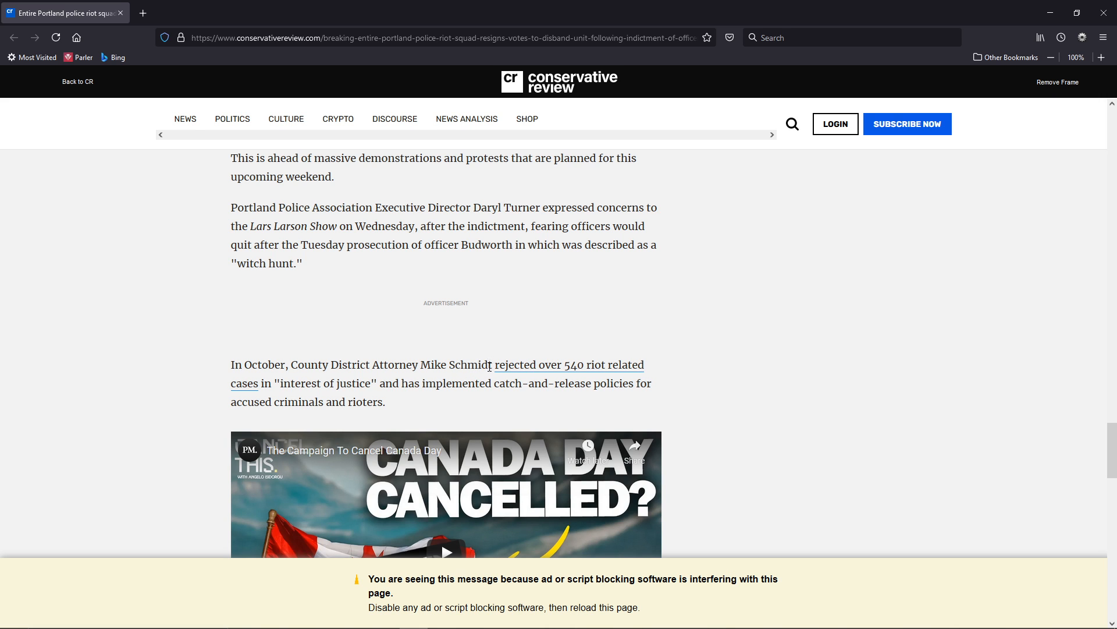
pyautogui.moveTo(490, 365); pyautogui.dragTo(261, 383)
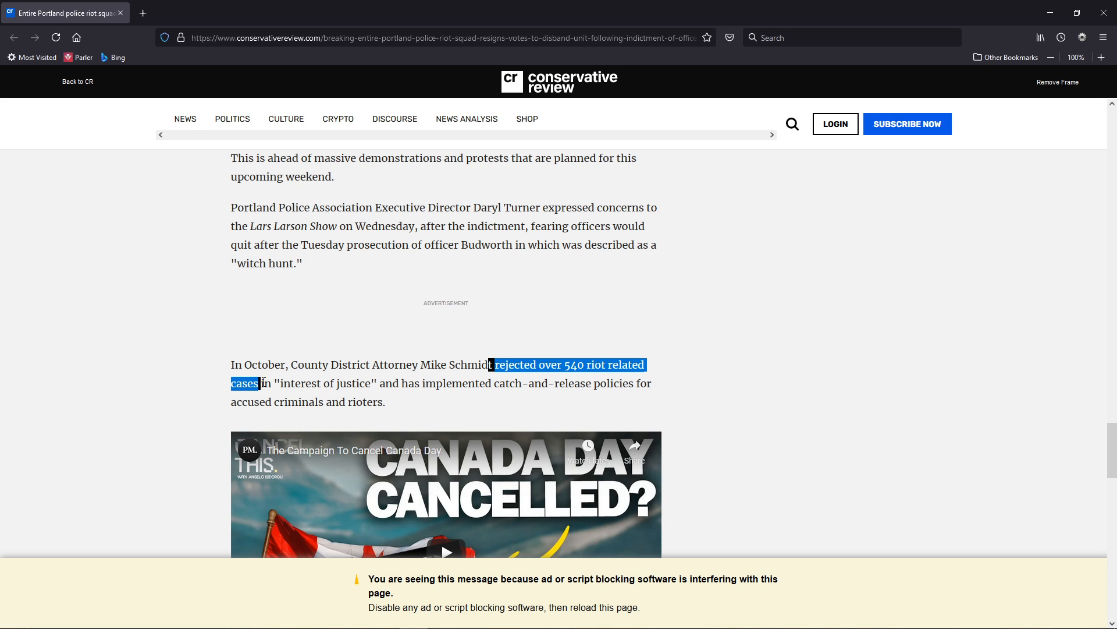
pyautogui.moveTo(262, 383); pyautogui.dragTo(321, 383)
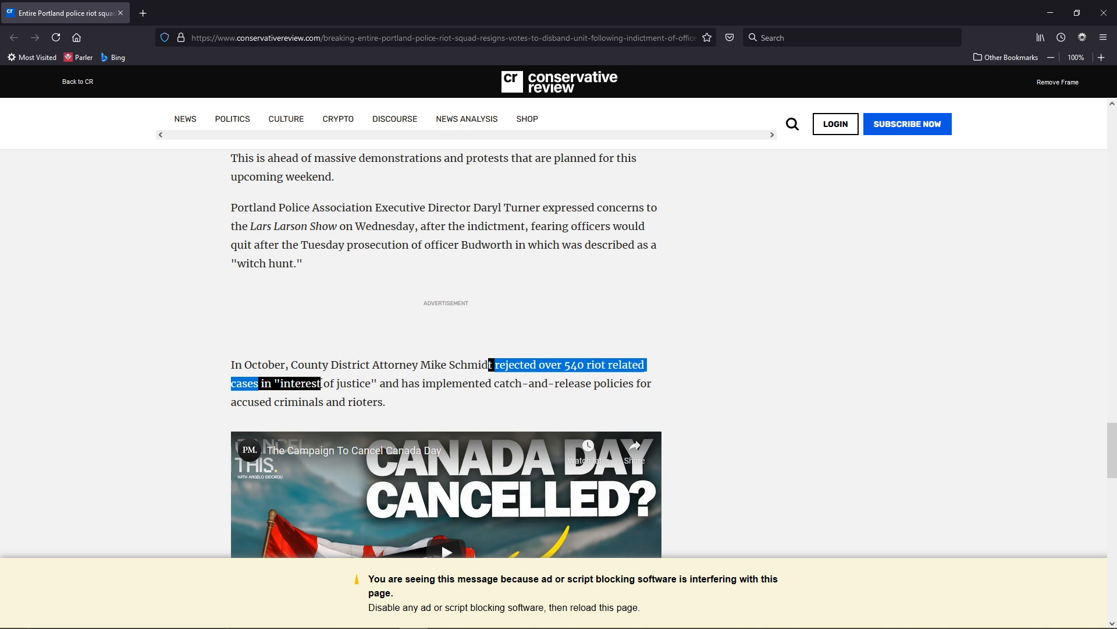
pyautogui.moveTo(320, 382); pyautogui.dragTo(378, 383)
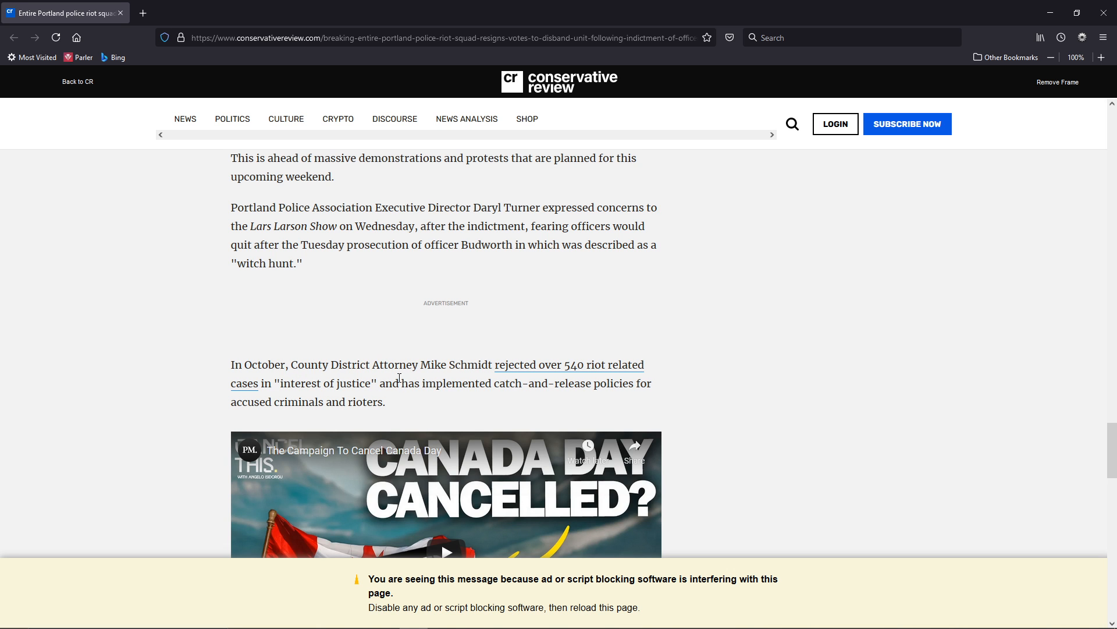
pyautogui.scroll(3)
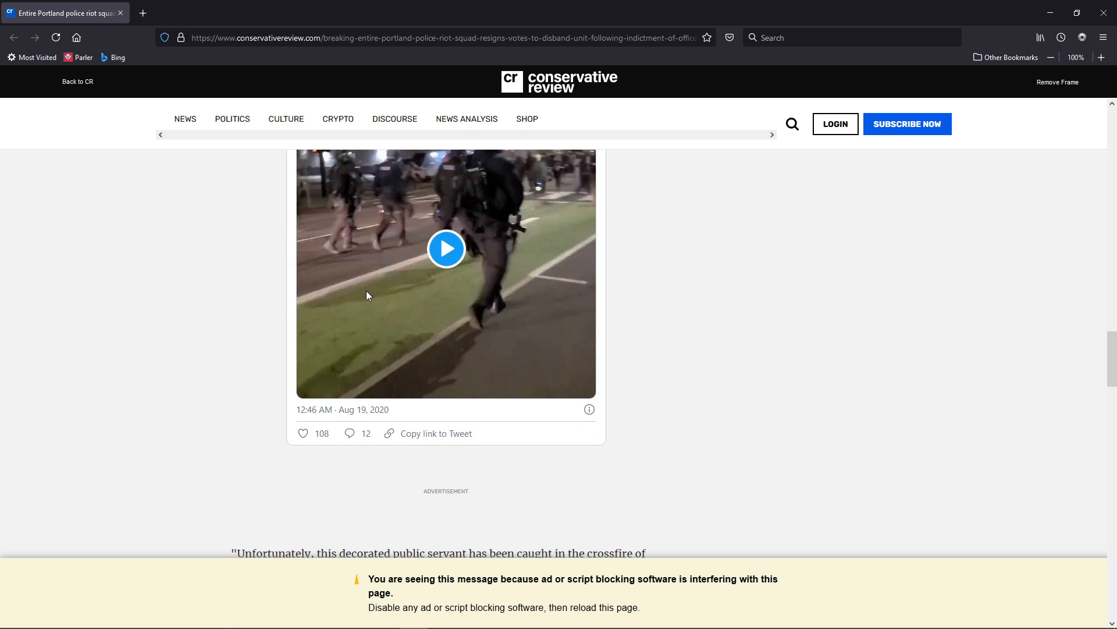
# Highlight 'rooted in fairness and equity', then scroll past the video to Popular in the Community
pyautogui.scroll(-3)
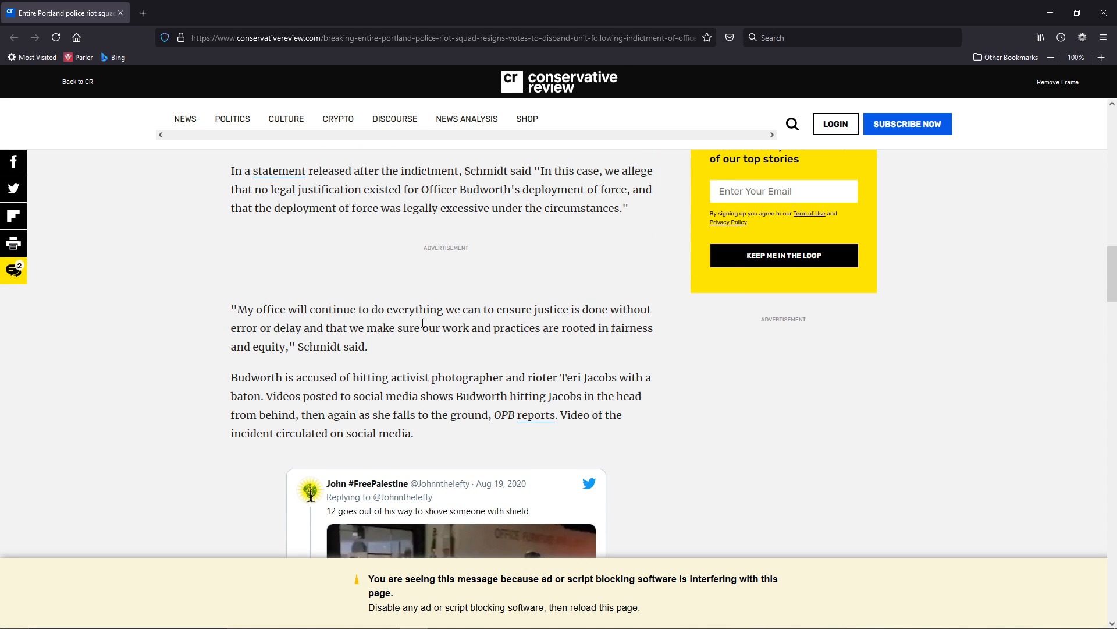
pyautogui.moveTo(410, 327); pyautogui.dragTo(565, 328)
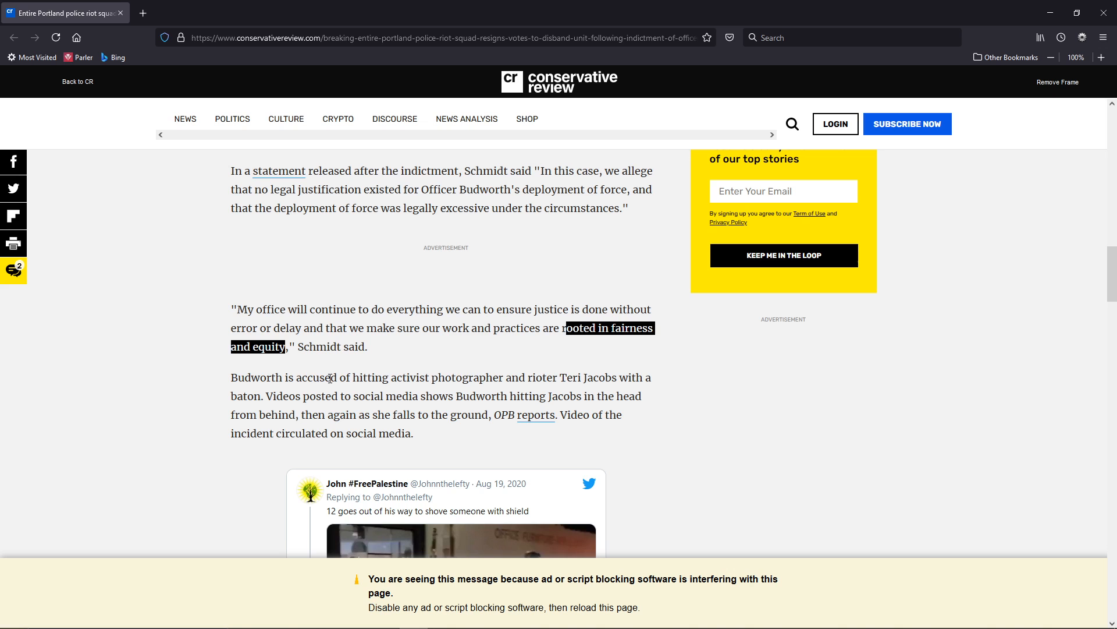
pyautogui.scroll(-3)
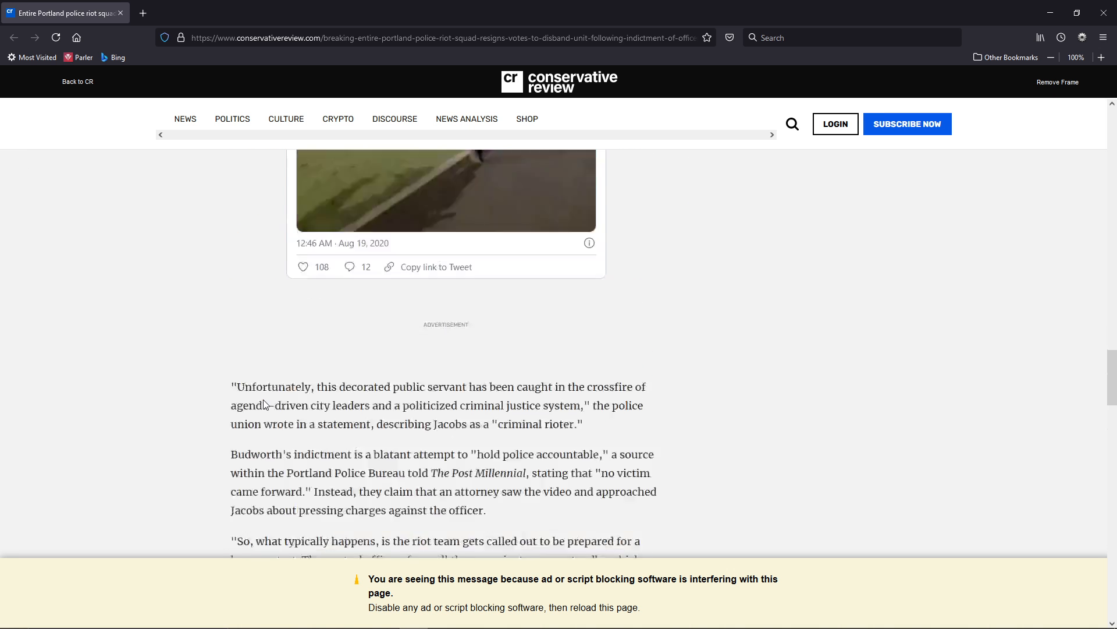
pyautogui.scroll(-3)
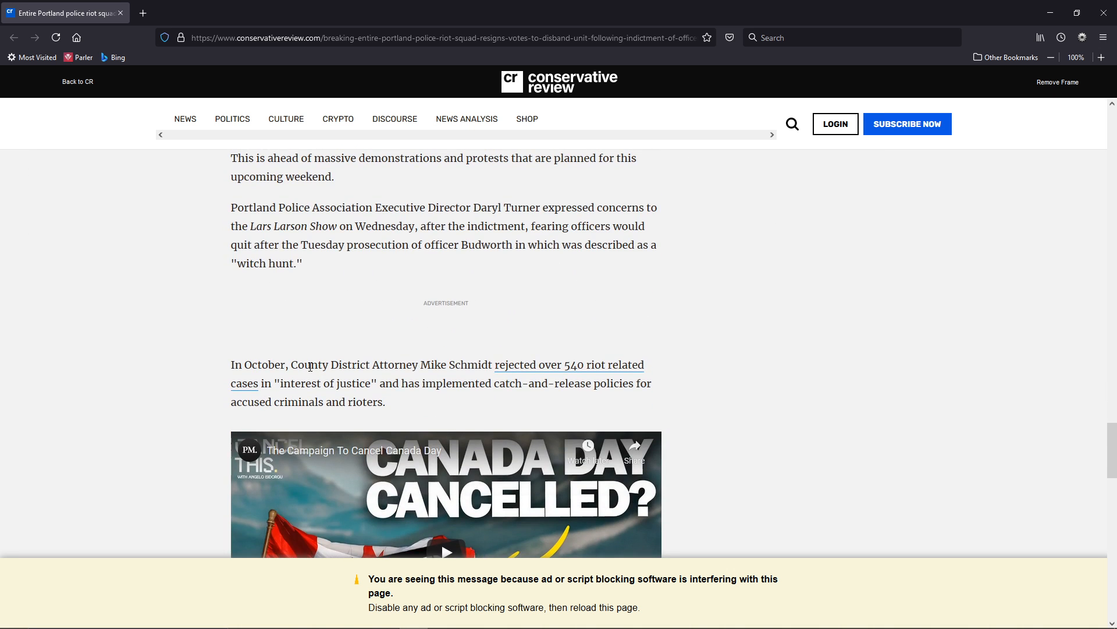
pyautogui.scroll(-3)
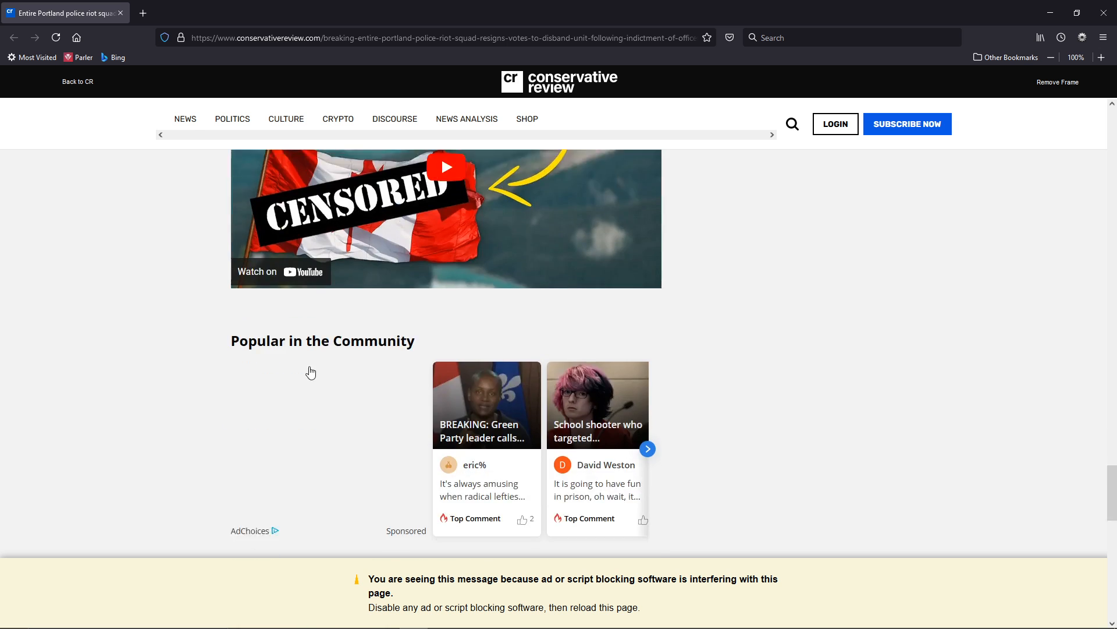
# Select 'and has implemented catch-and-release' in Schmidt's October paragraph, then clear the highlight
pyautogui.scroll(-3)
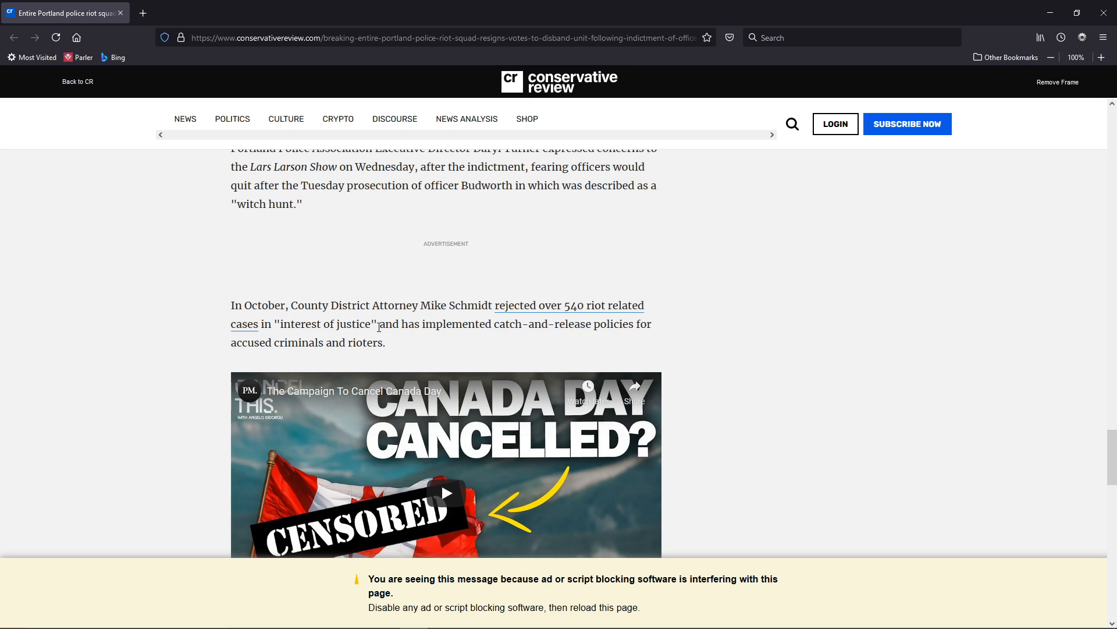
pyautogui.moveTo(378, 323); pyautogui.dragTo(542, 323)
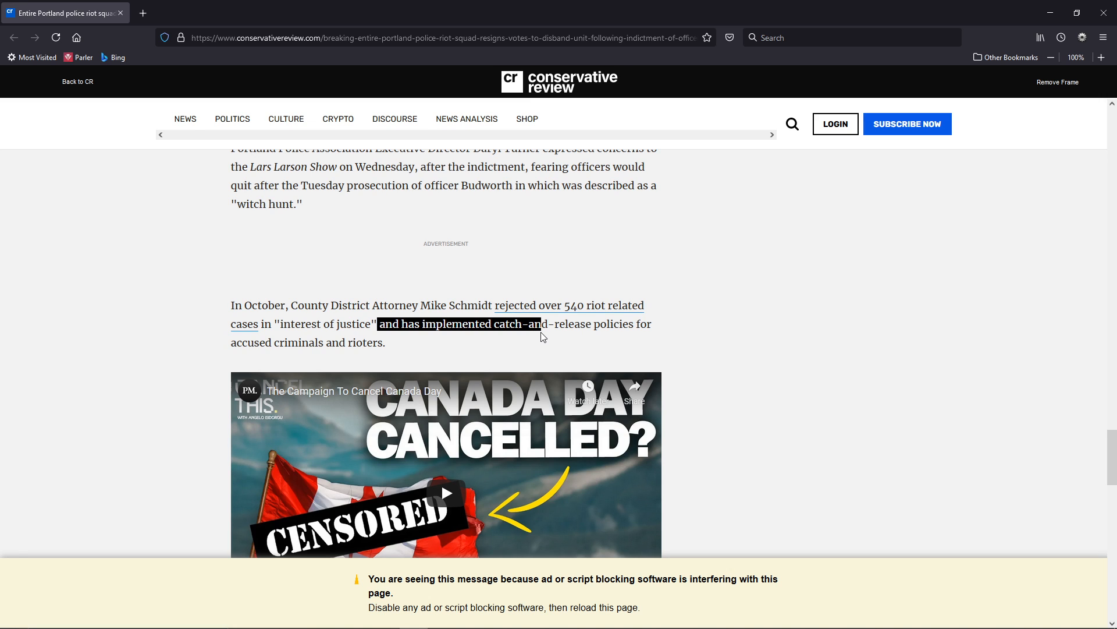
pyautogui.moveTo(541, 323); pyautogui.dragTo(387, 342)
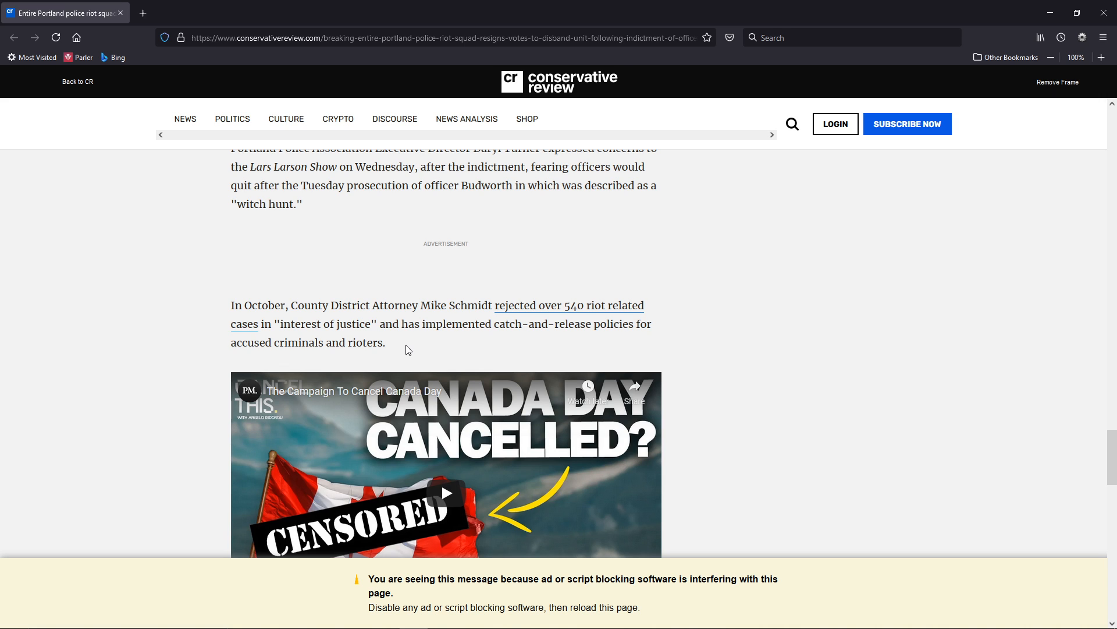
pyautogui.scroll(-3)
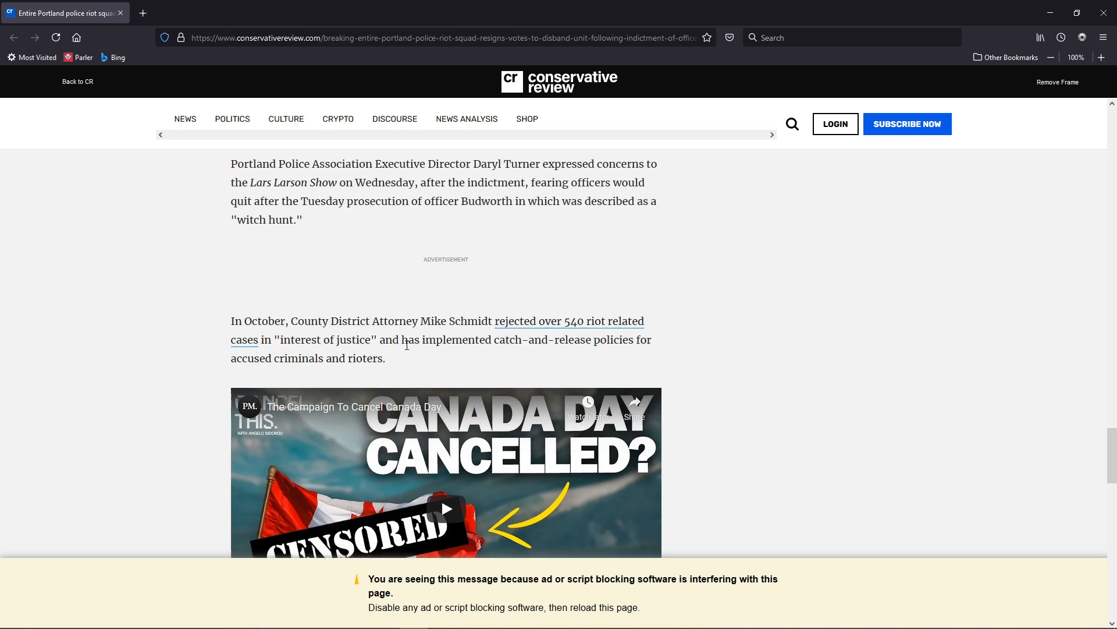